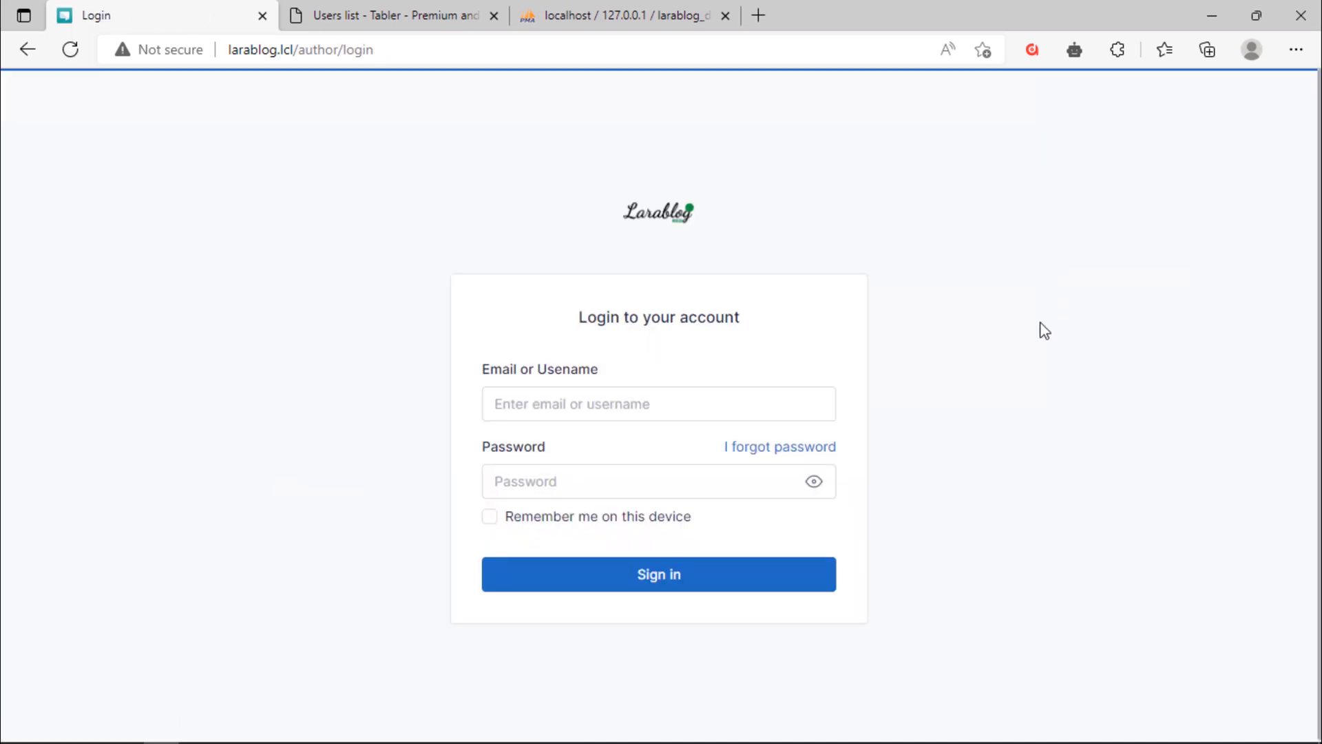
{"action": "left_click", "coordinate": [350, 50]}
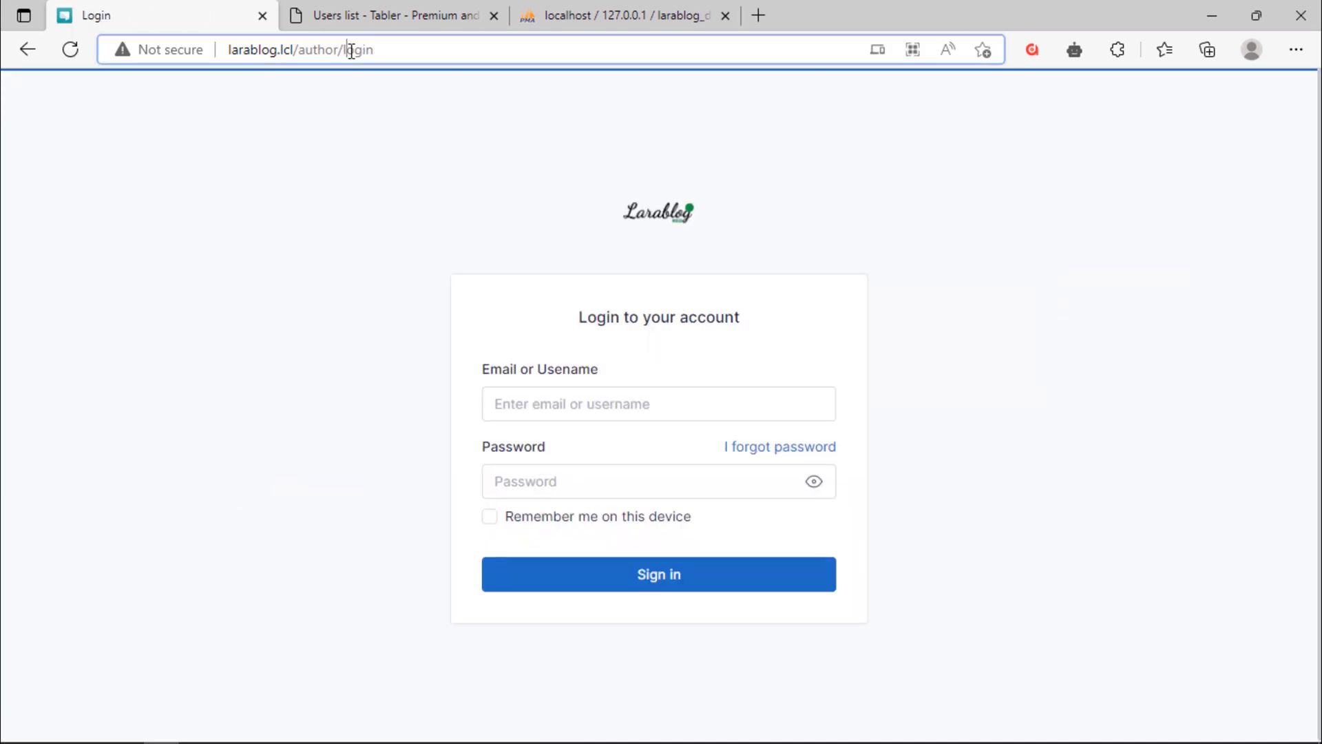
{"action": "double_click", "coordinate": [356, 49]}
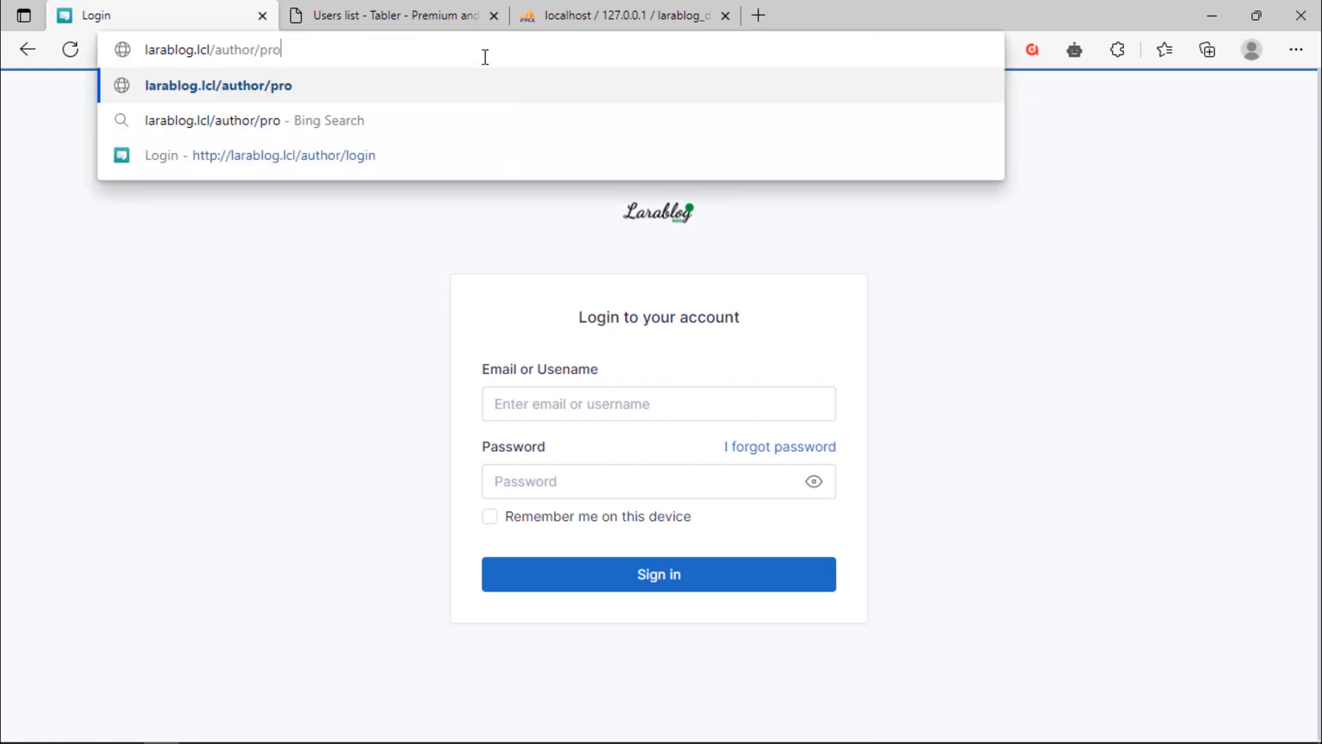
{"action": "key", "text": "Enter"}
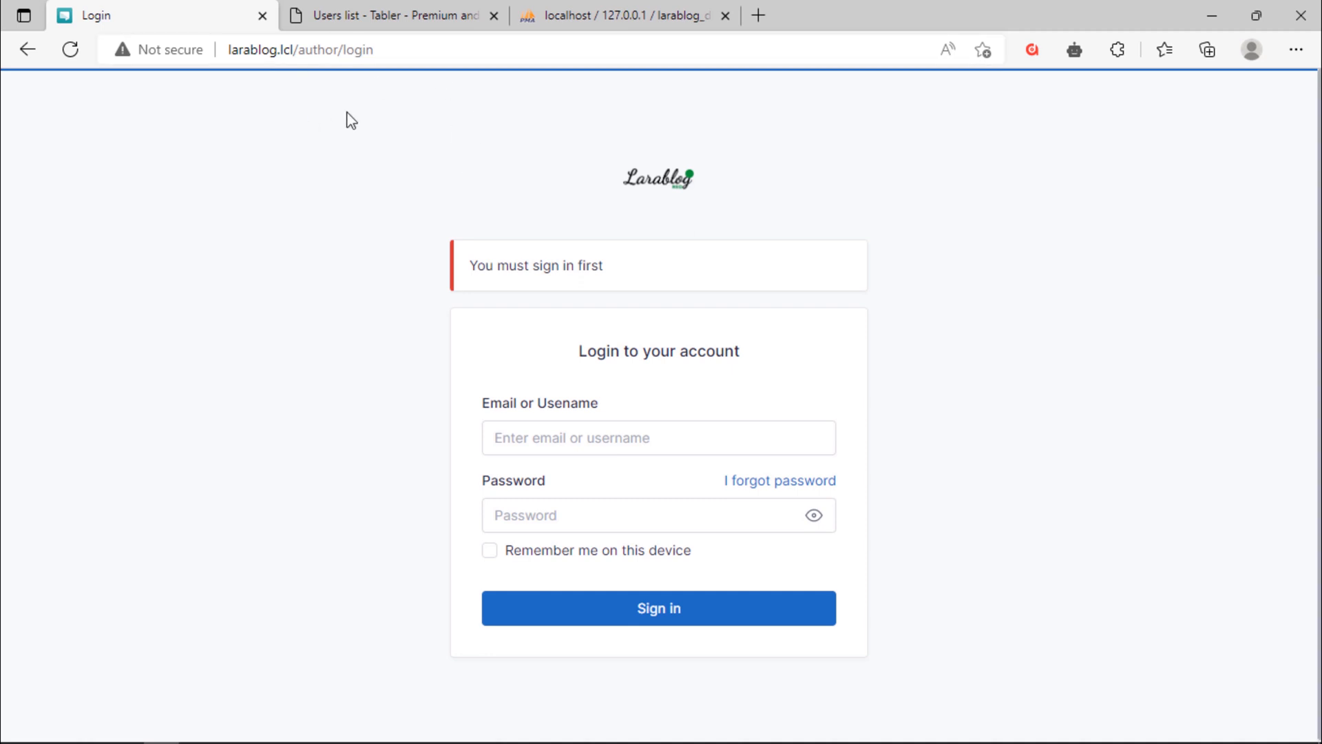
{"action": "mouse_move", "coordinate": [551, 555]}
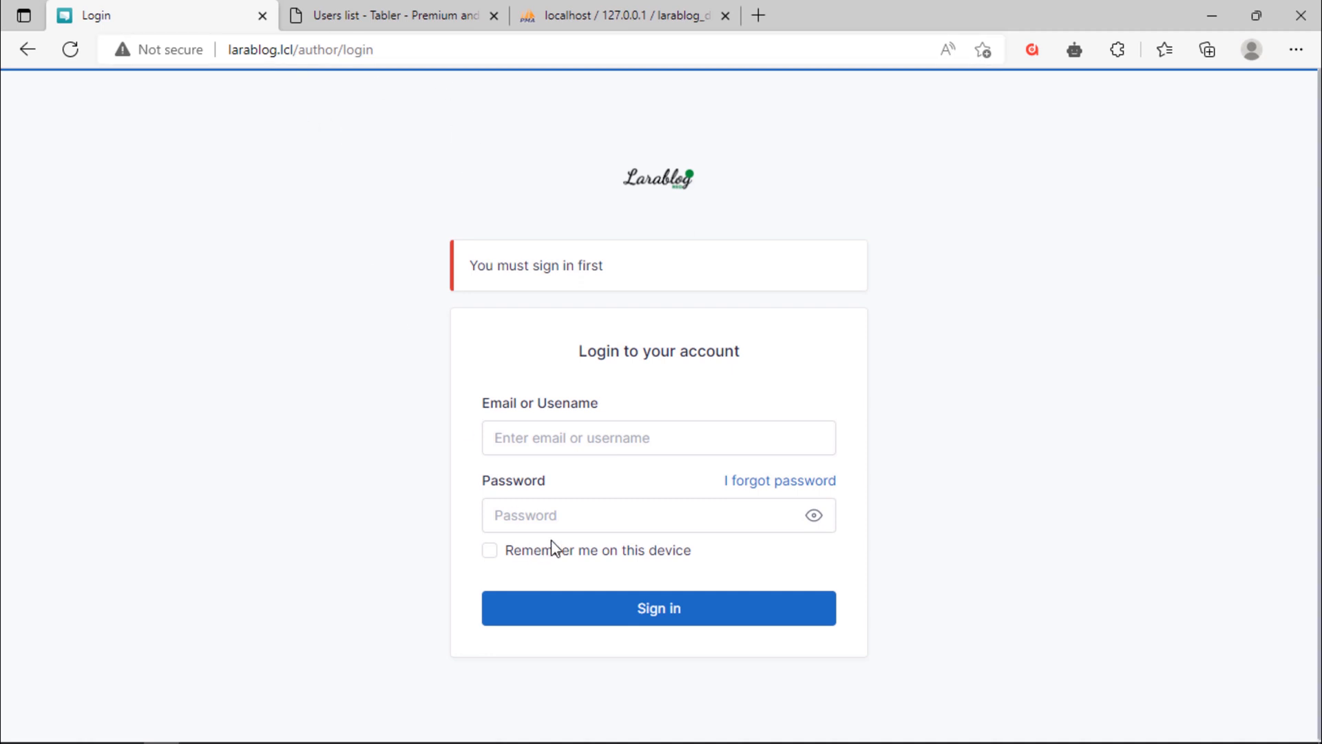
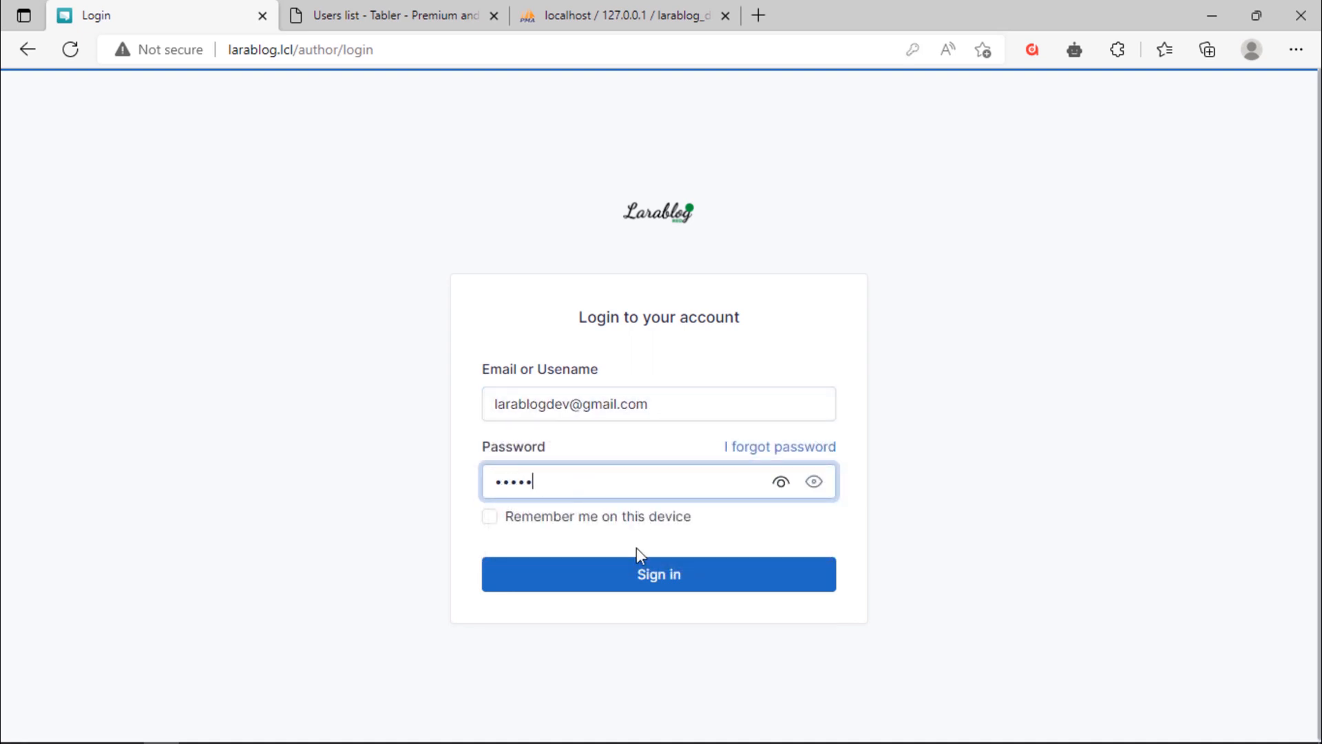
{"action": "left_click", "coordinate": [658, 574]}
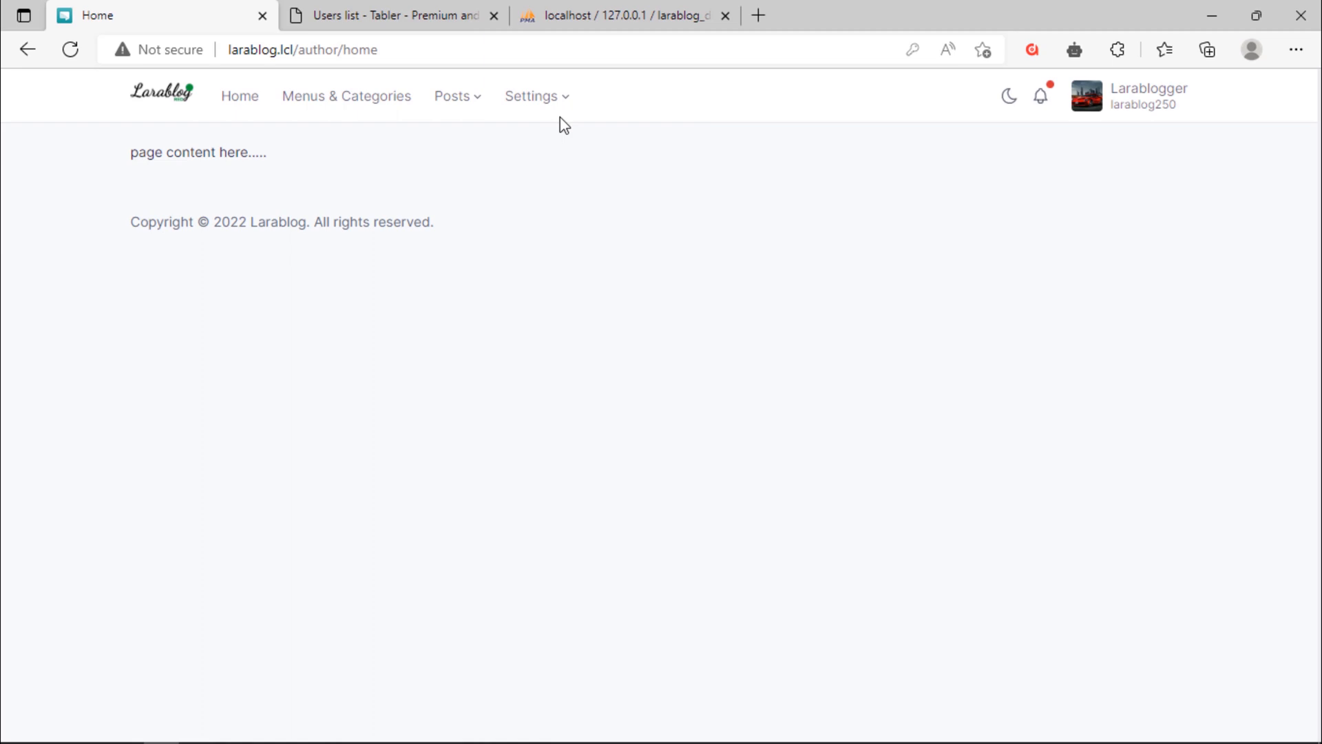
{"action": "double_click", "coordinate": [363, 50]}
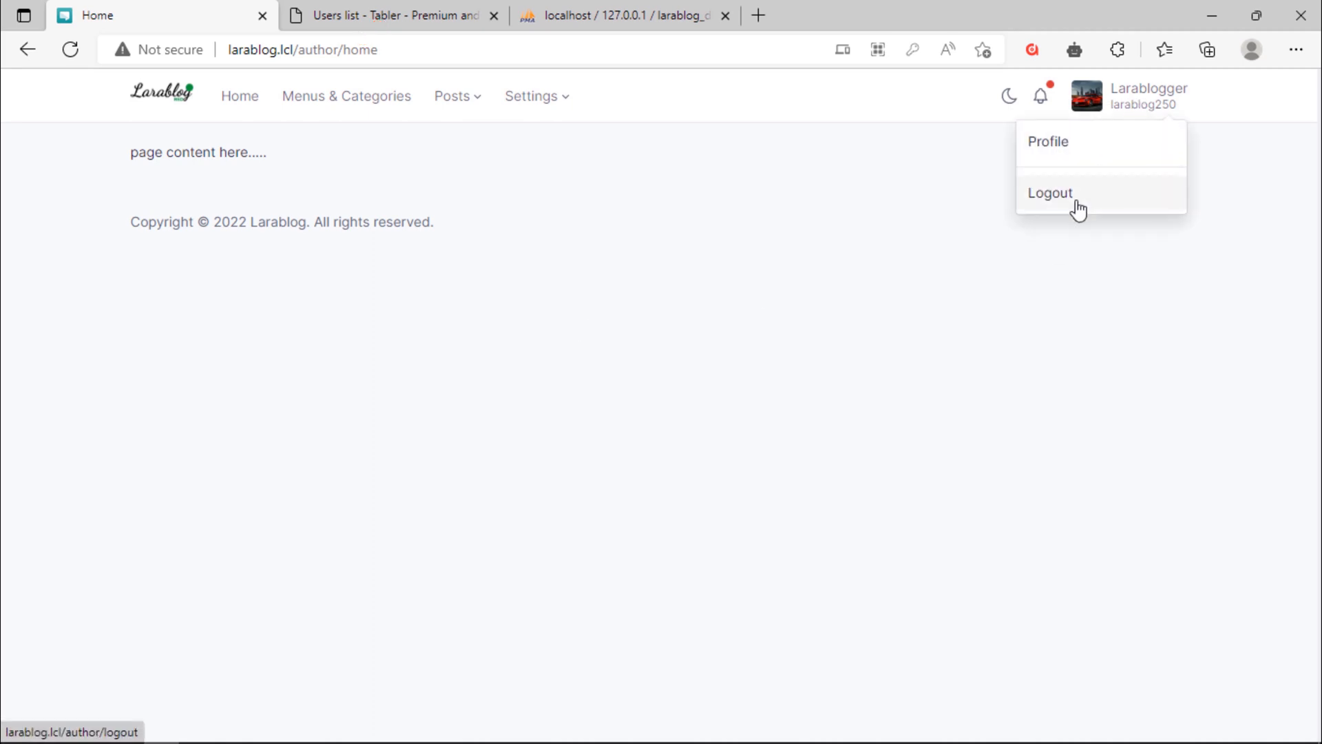
{"action": "left_click", "coordinate": [1050, 193]}
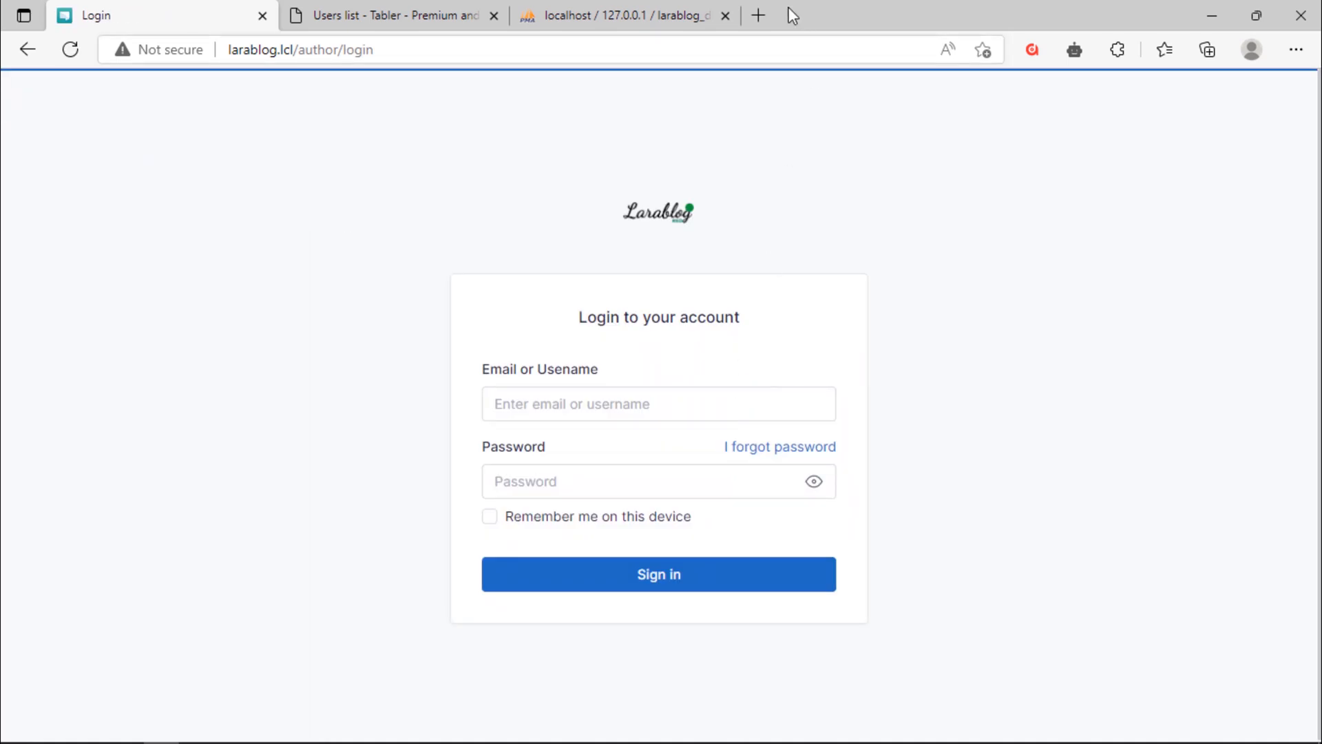
Load gmail.com in a new tab and highlight the continue= parameter of Google's sign-in address
{"action": "type", "text": "gmail.co"}
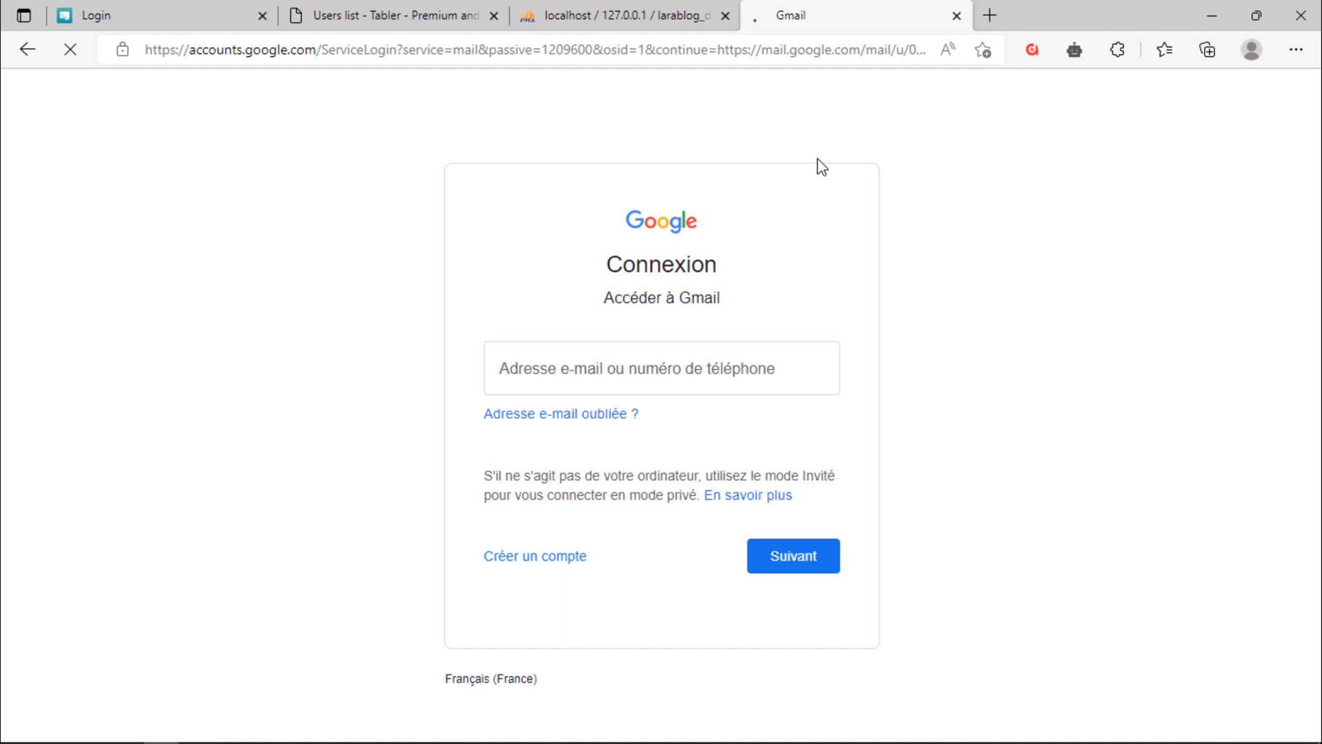
{"action": "left_click", "coordinate": [947, 50]}
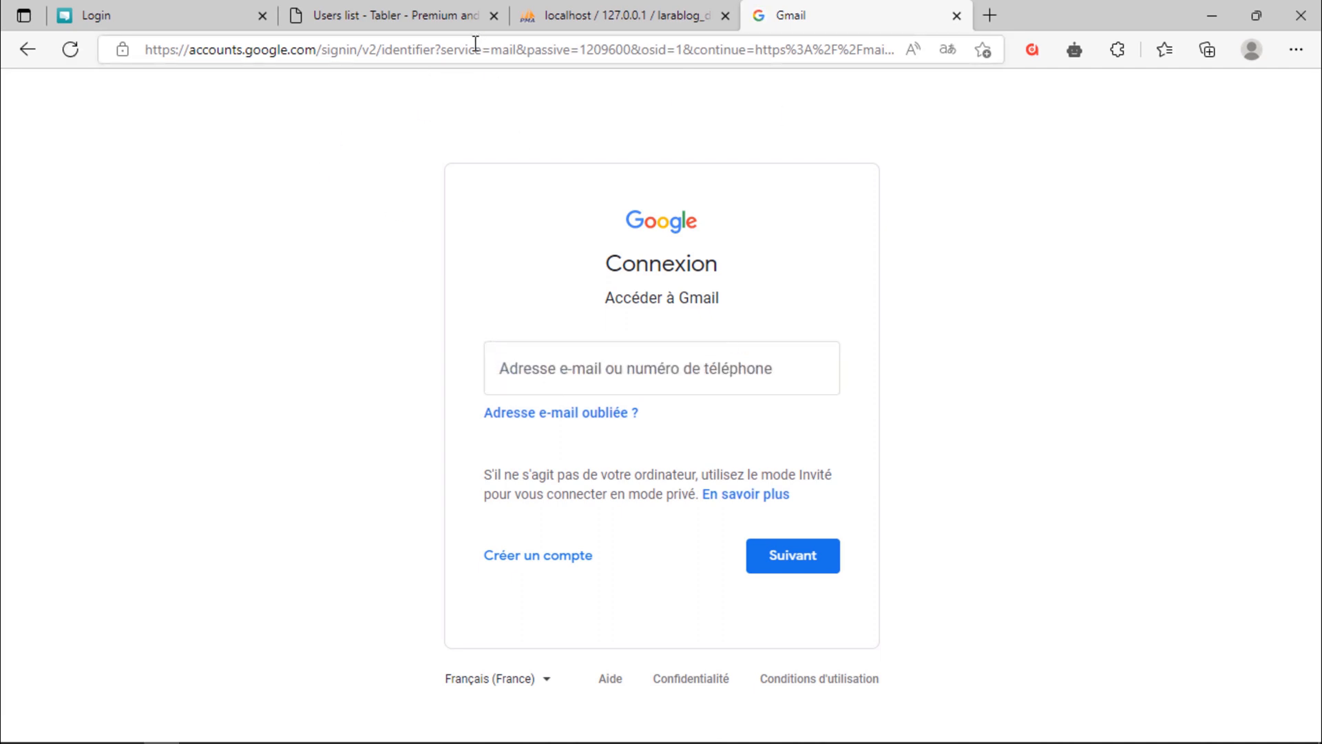
{"action": "double_click", "coordinate": [464, 51]}
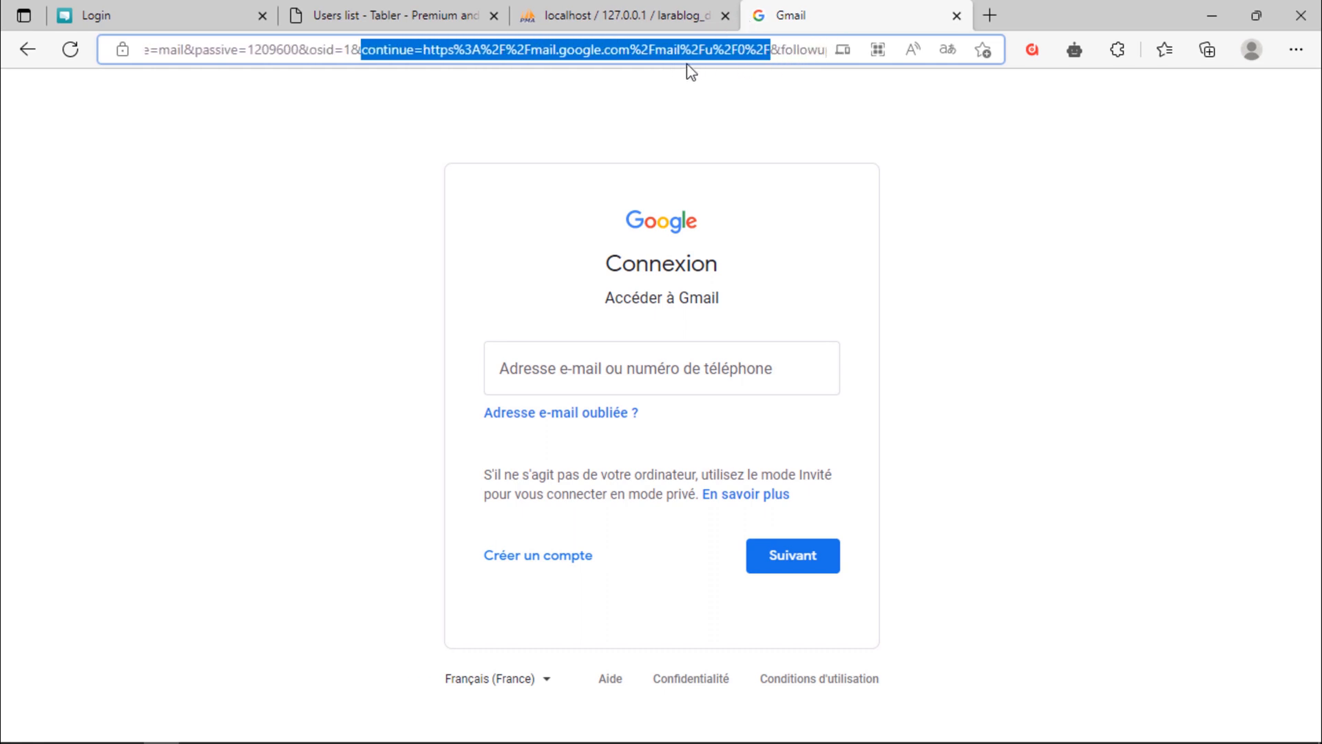
{"action": "mouse_move", "coordinate": [629, 124]}
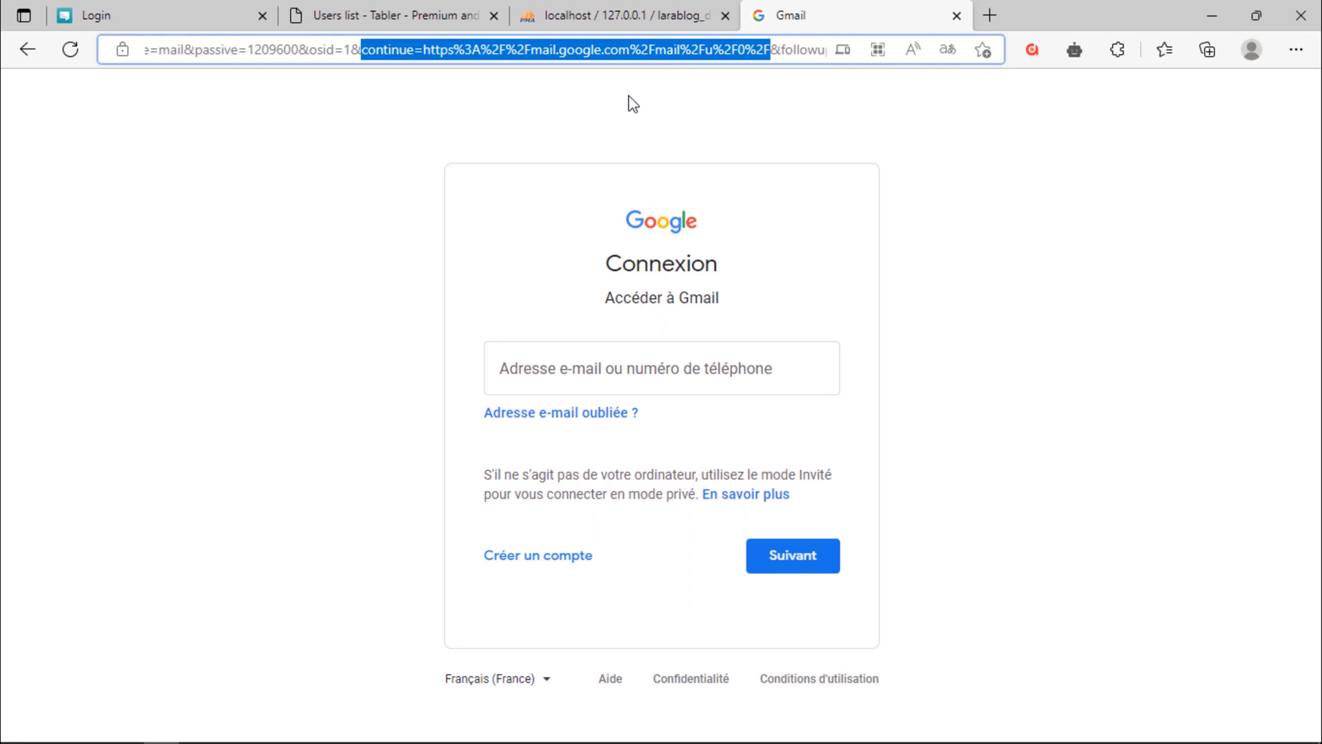
{"action": "mouse_move", "coordinate": [601, 130]}
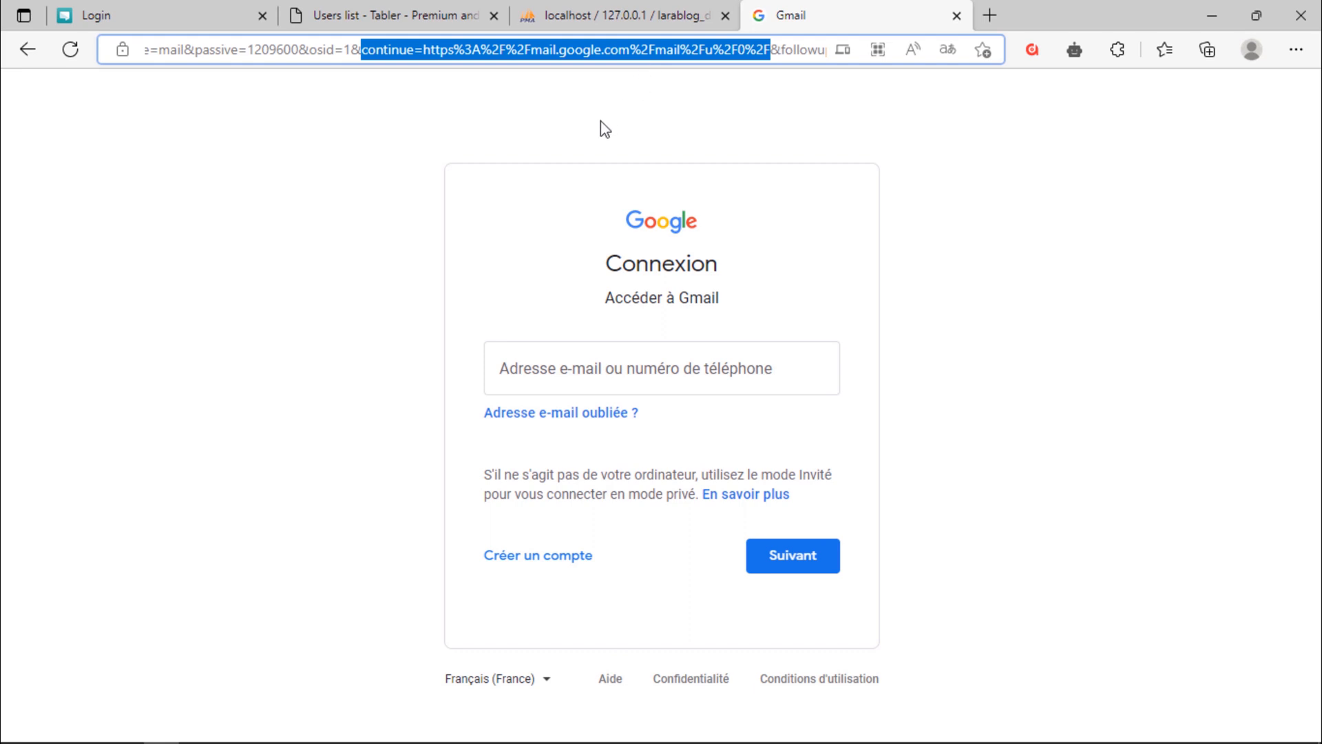
{"action": "mouse_move", "coordinate": [553, 140]}
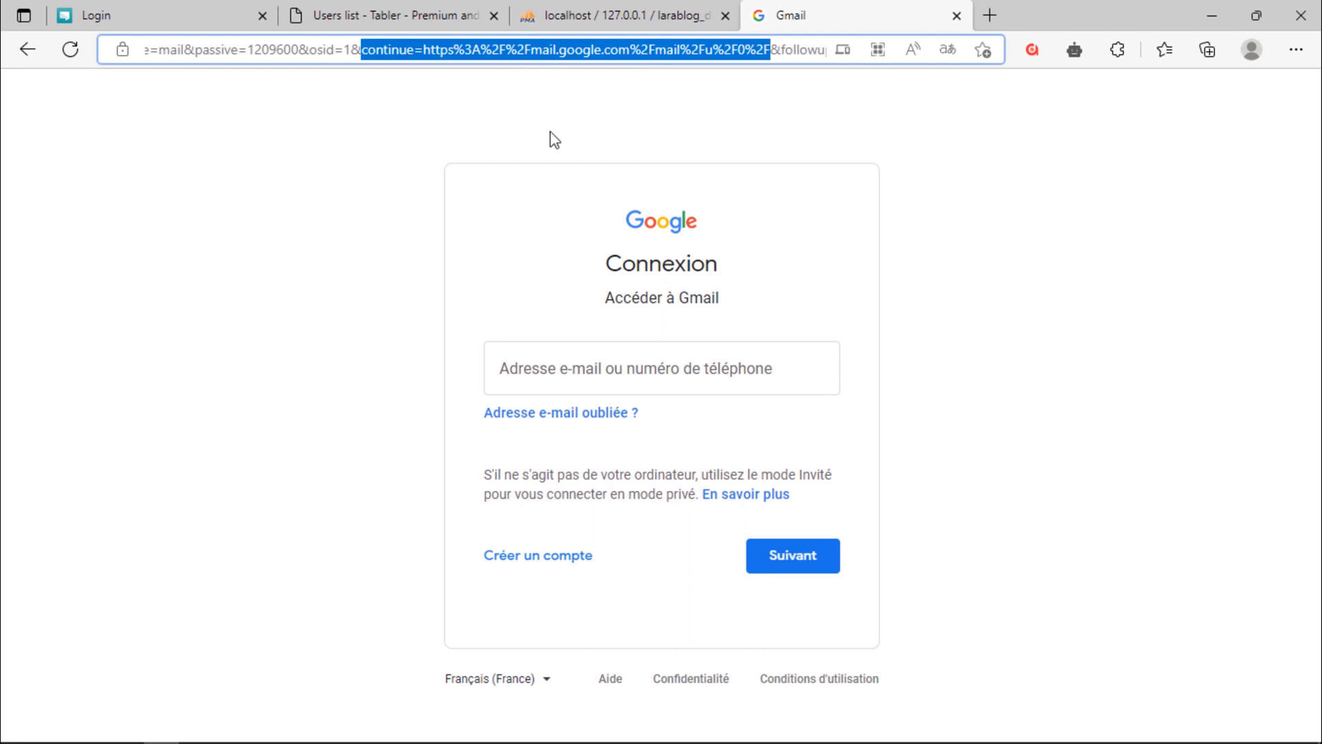
{"action": "mouse_move", "coordinate": [288, 548]}
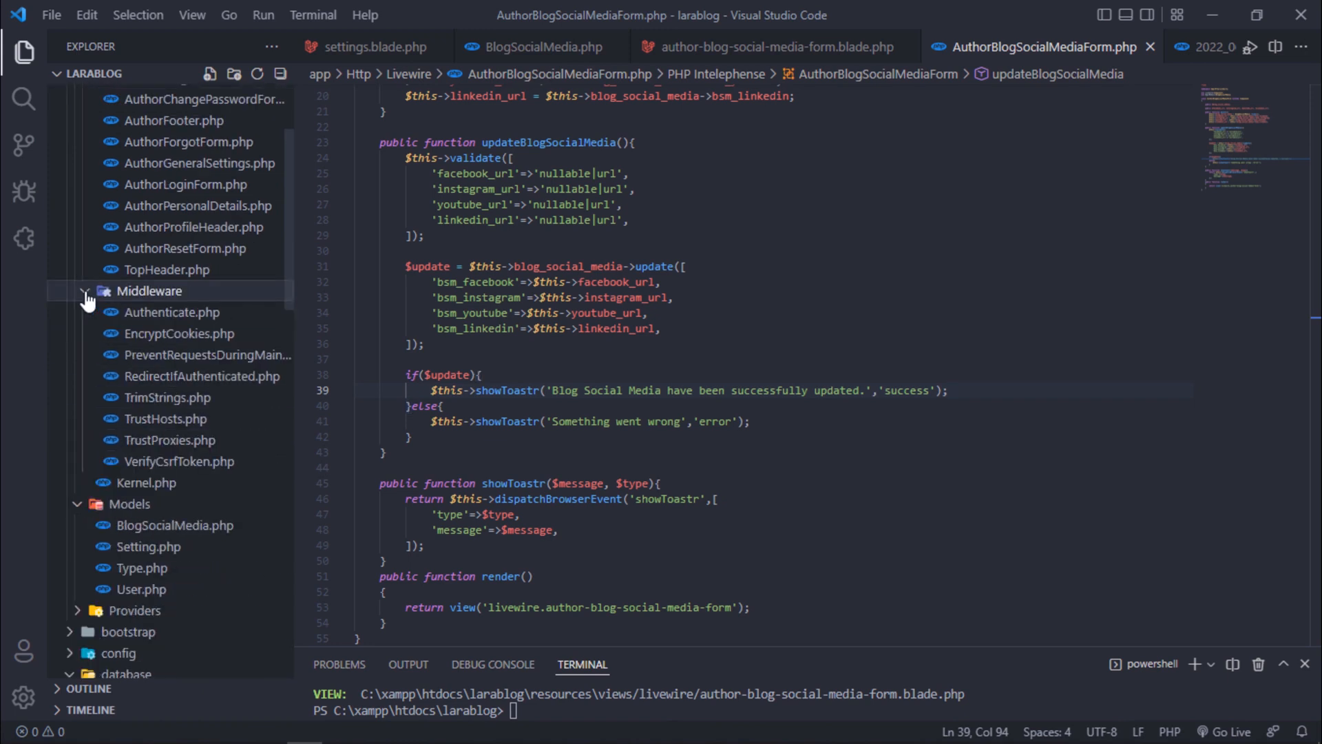
Import Illuminate\Support\Facades\URL in Authenticate.php so the login redirect can carry returnUrl=URL::current()
{"action": "left_click", "coordinate": [171, 311]}
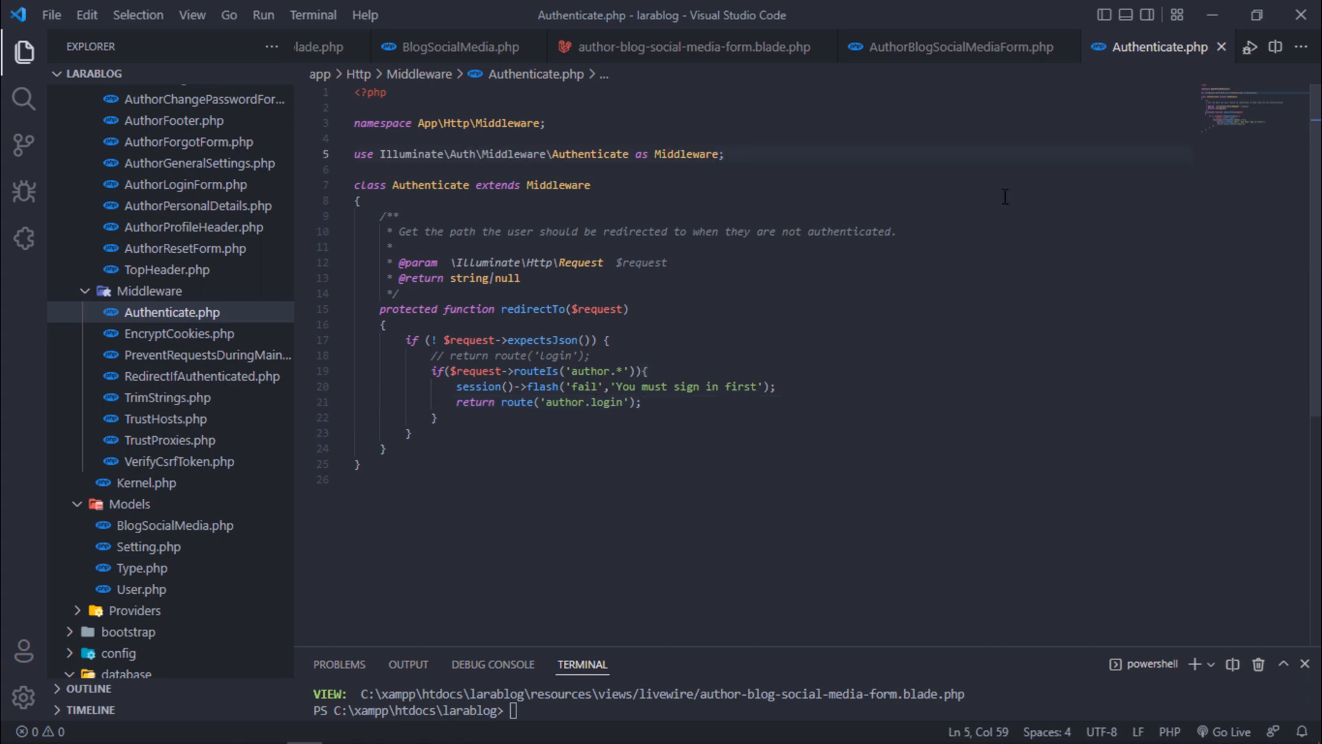
{"action": "type", "text": "use Illuminate\\Support"}
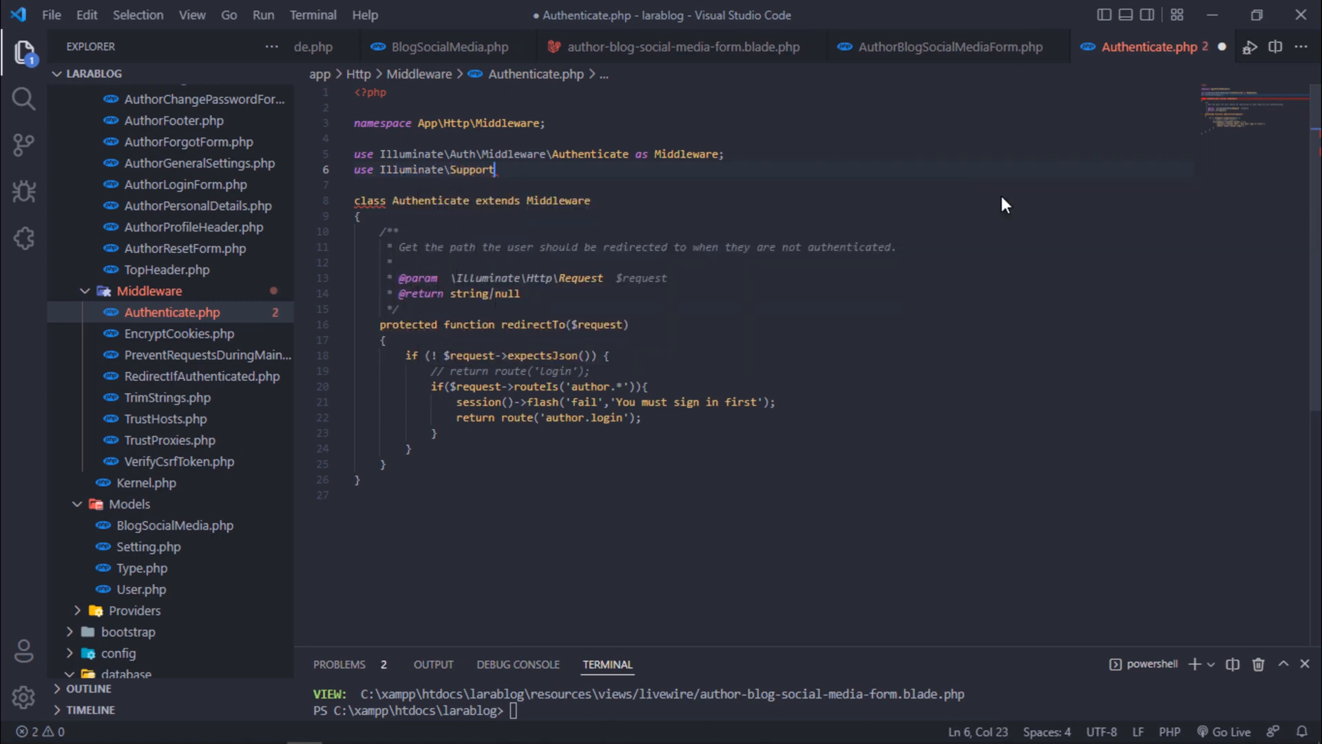
{"action": "type", "text": "\\Facades\\URL;"}
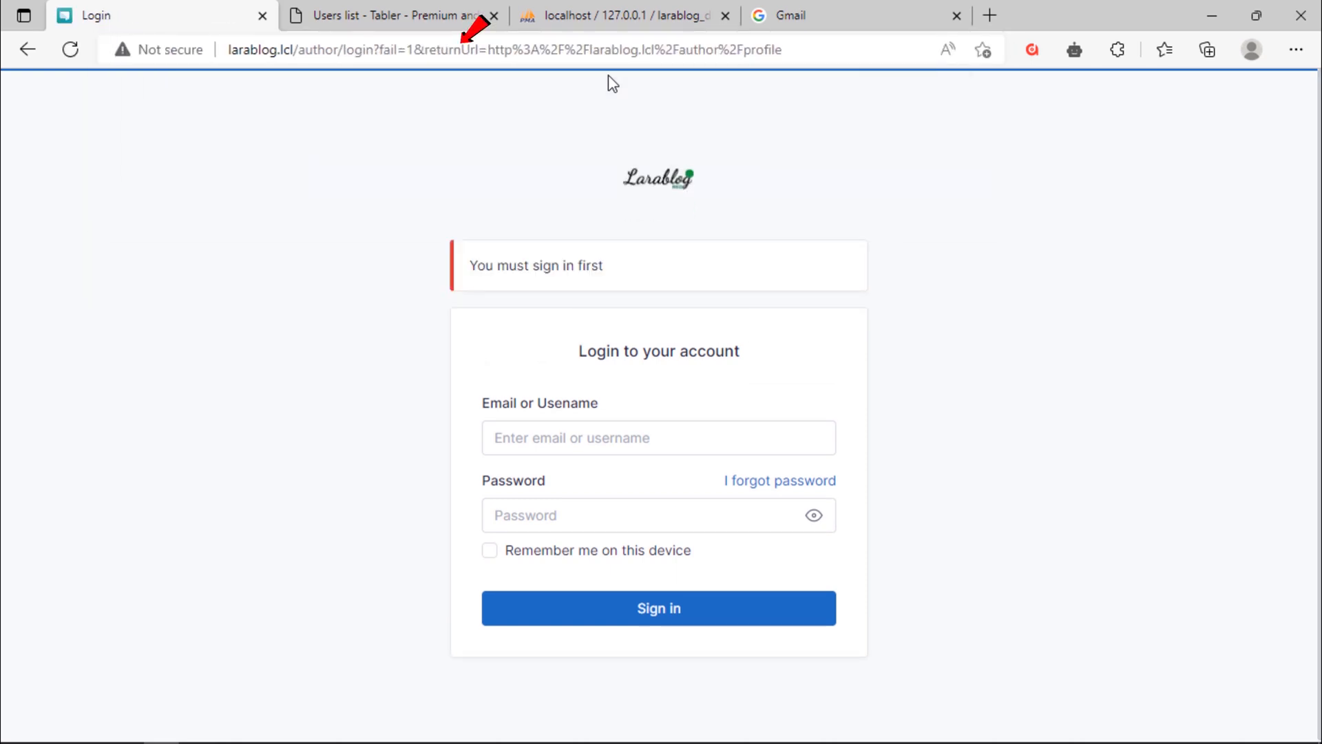
Check the login address now carries fail and a returnUrl to author/profile, then return to the editor
{"action": "double_click", "coordinate": [532, 49]}
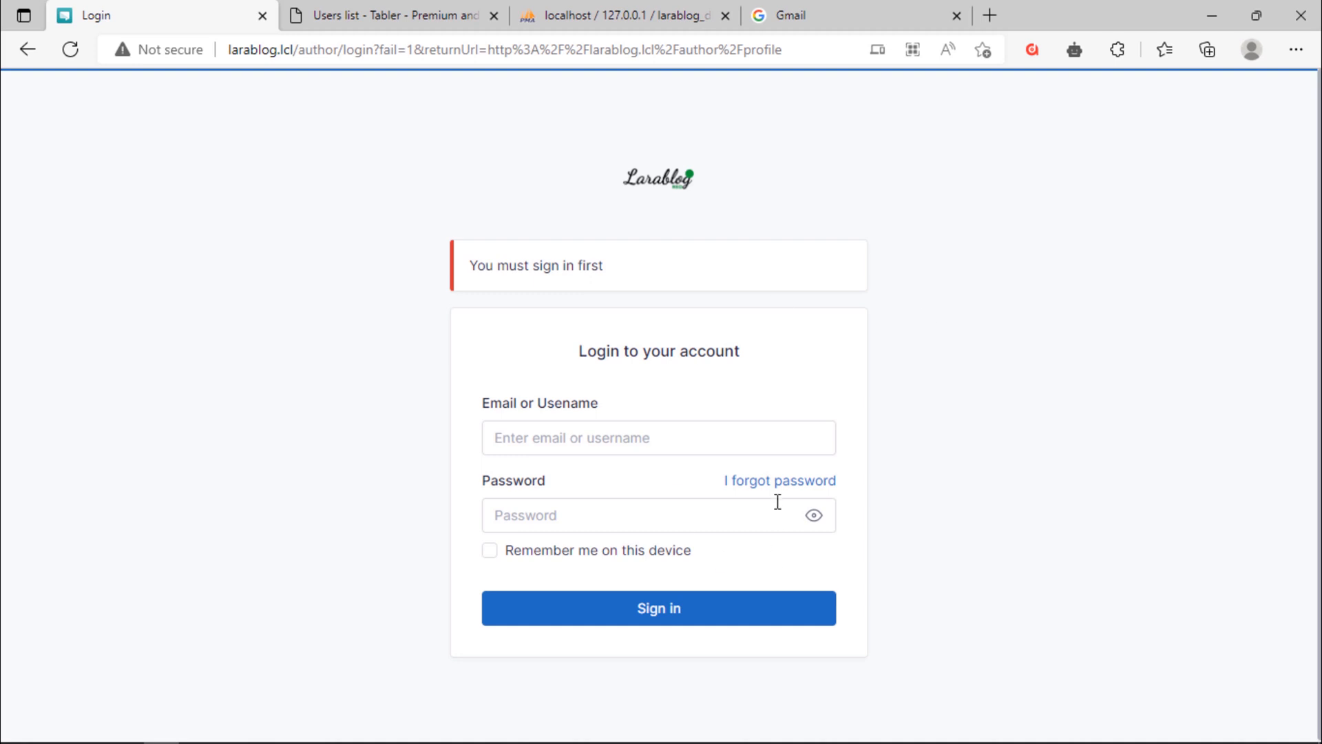
{"action": "mouse_move", "coordinate": [1085, 608]}
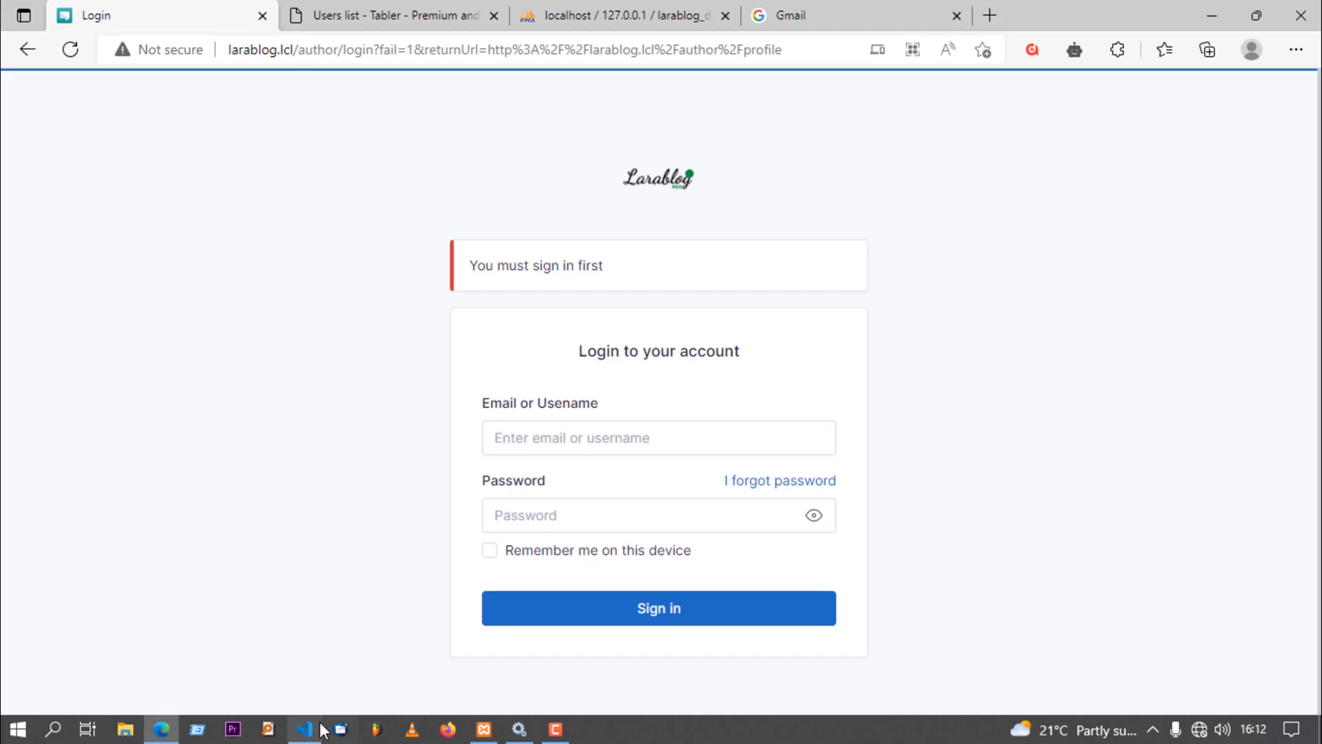
{"action": "left_click", "coordinate": [303, 727]}
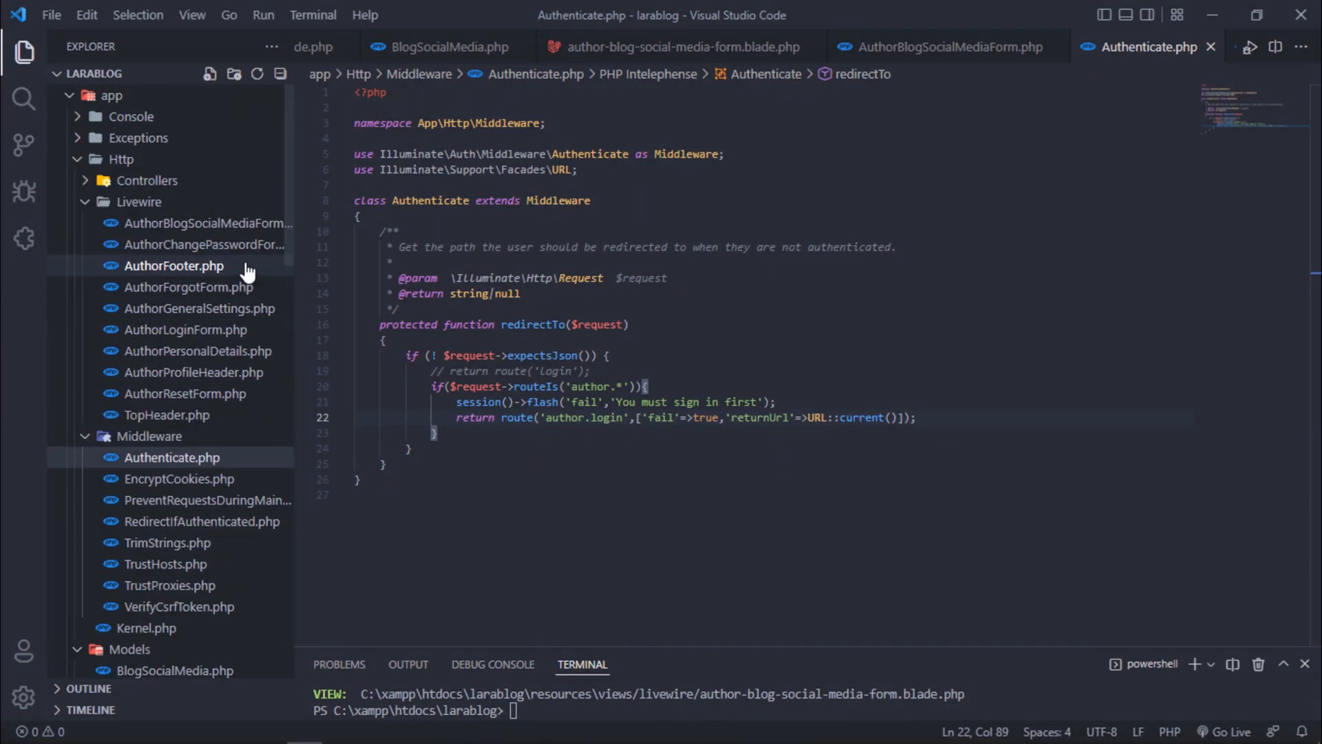
Add a public $returnUrl property to AuthorLoginForm and set it from request()->returnUrl in mount()
{"action": "left_click", "coordinate": [184, 330]}
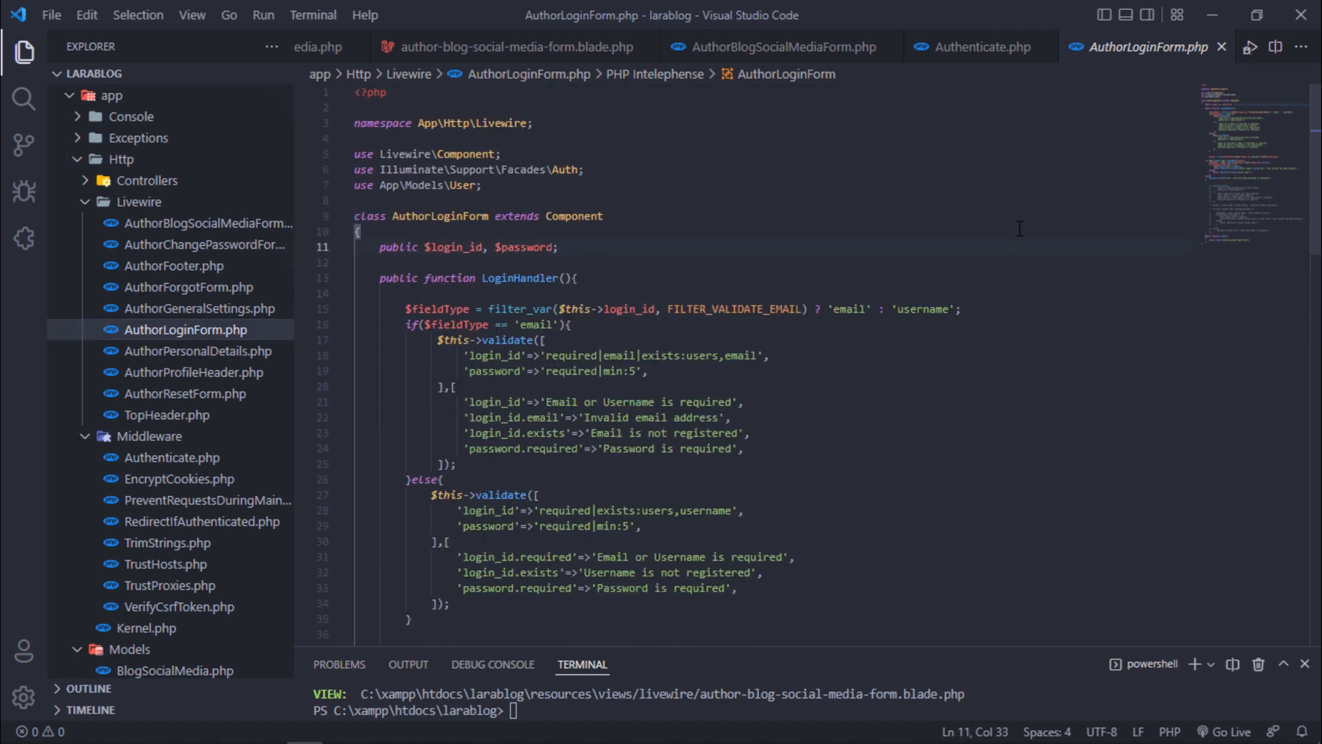
{"action": "type", "text": "public $return"}
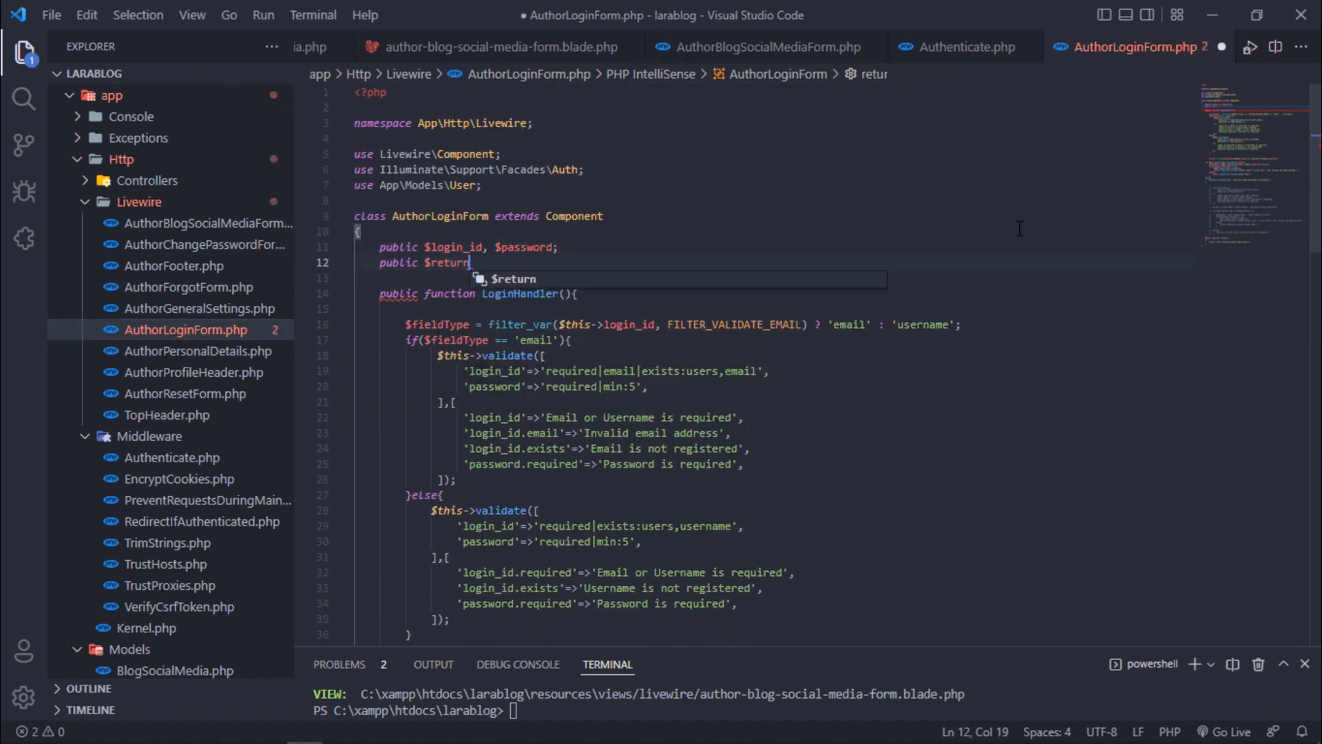
{"action": "type", "text": "Url;"}
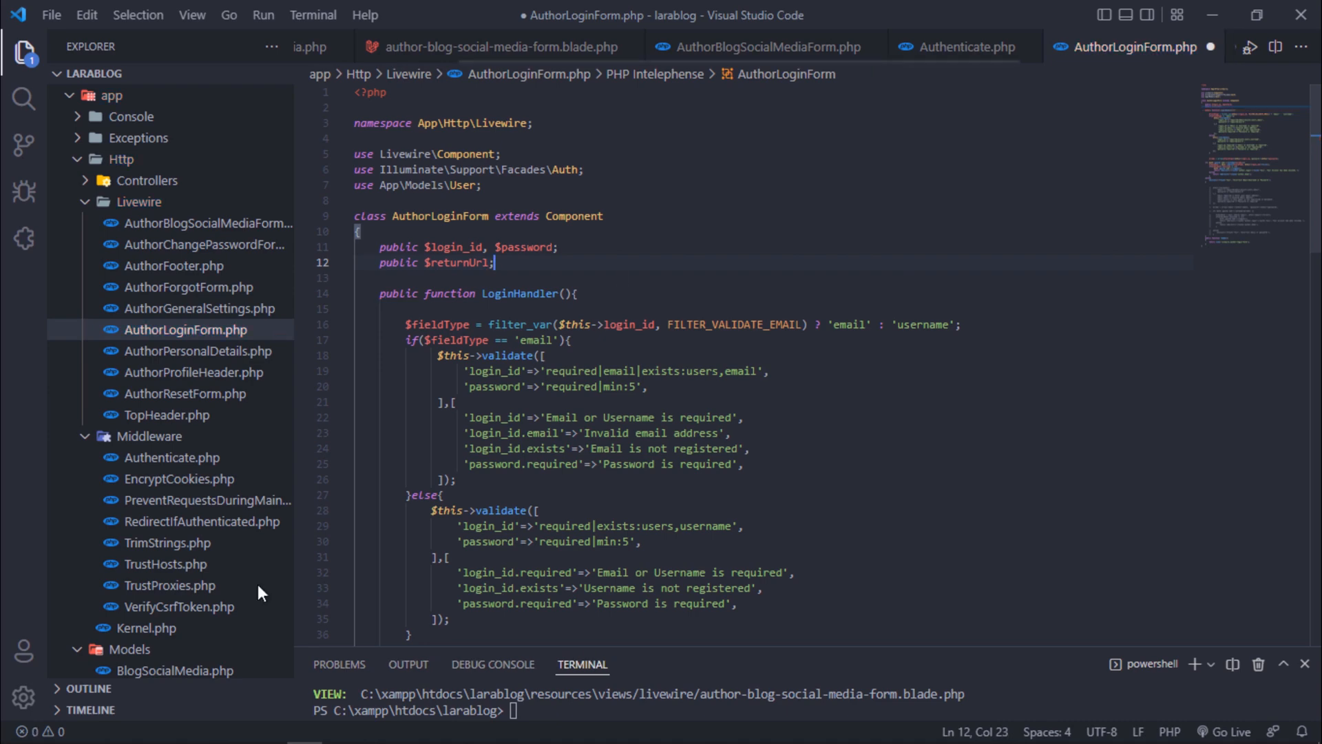
{"action": "key", "text": "Enter"}
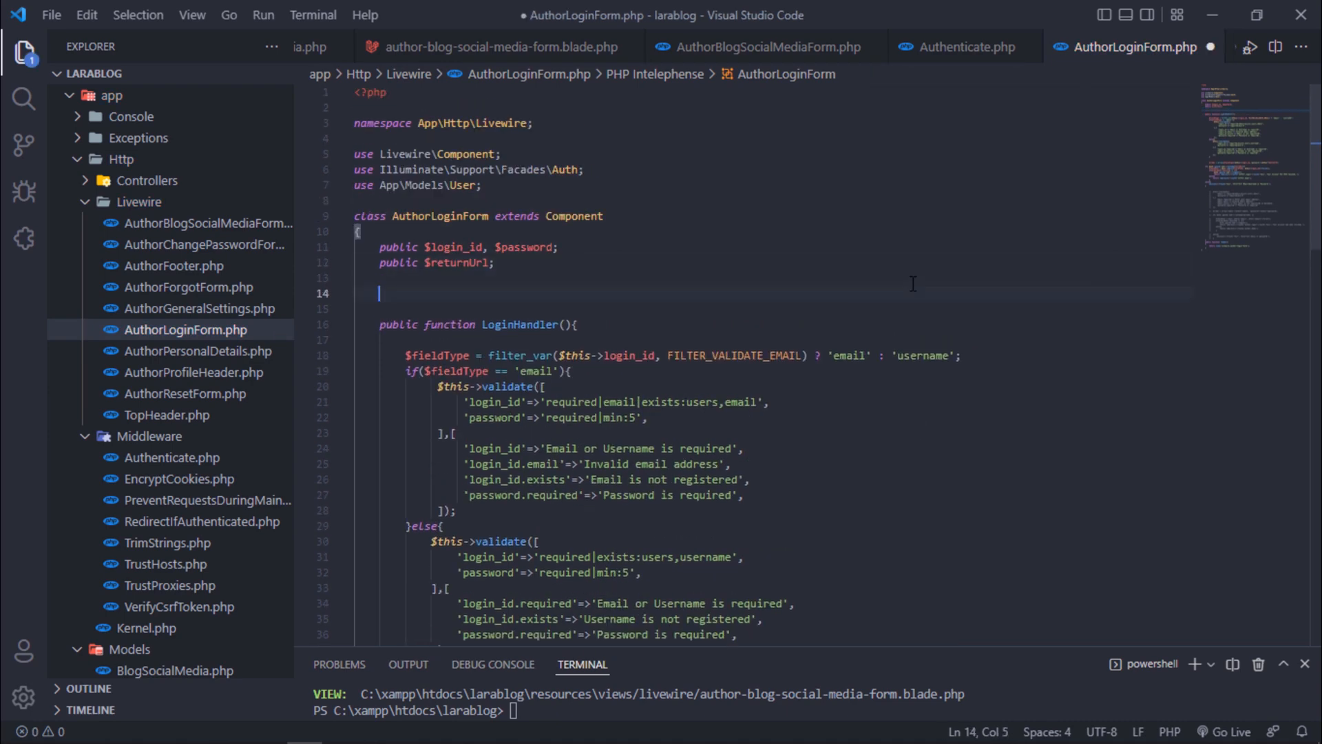
{"action": "type", "text": "public function mount(){"}
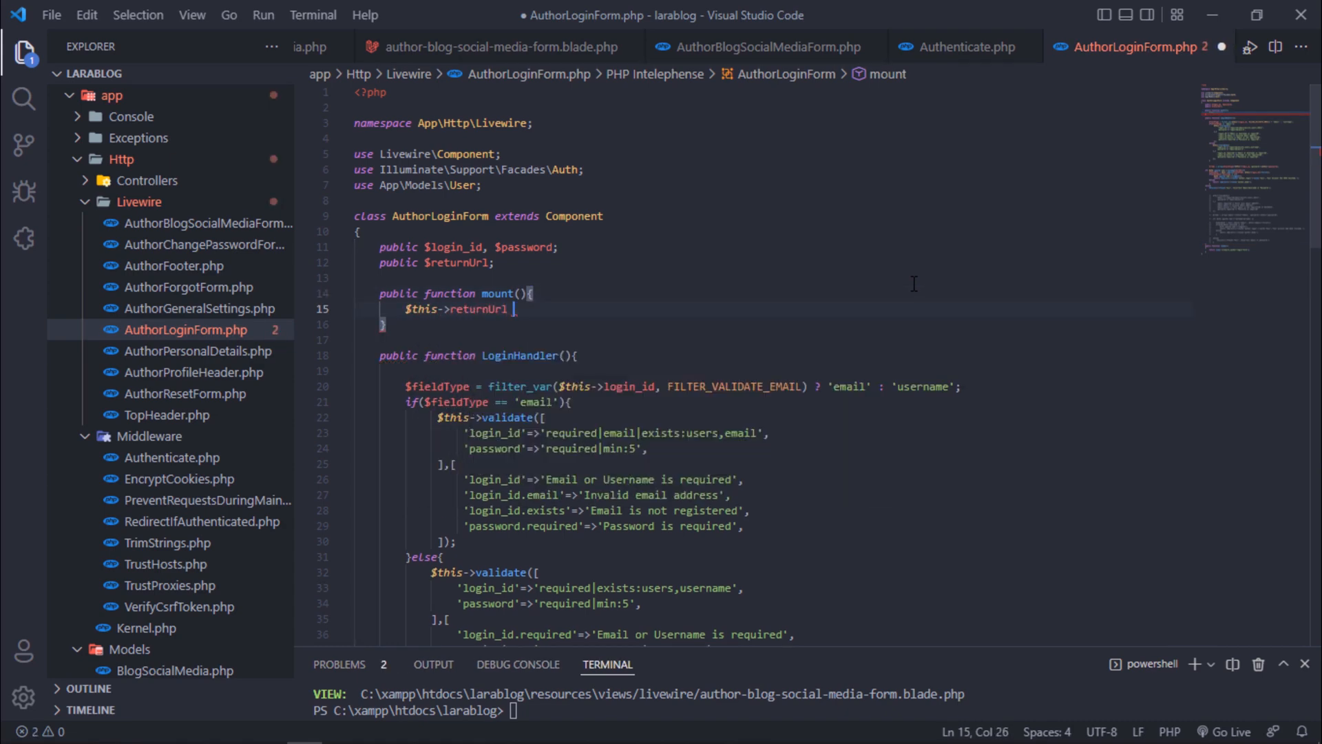
{"action": "type", "text": "= request()->"}
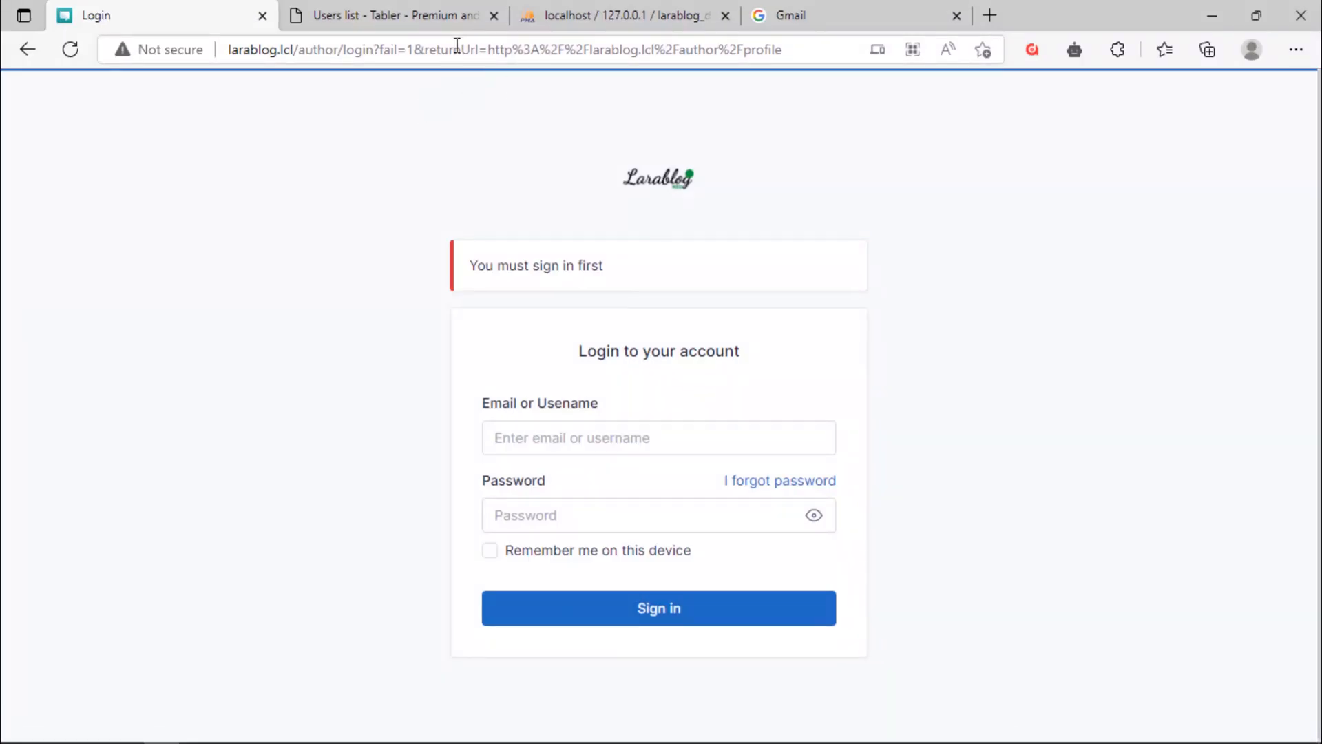
{"action": "right_click", "coordinate": [451, 48]}
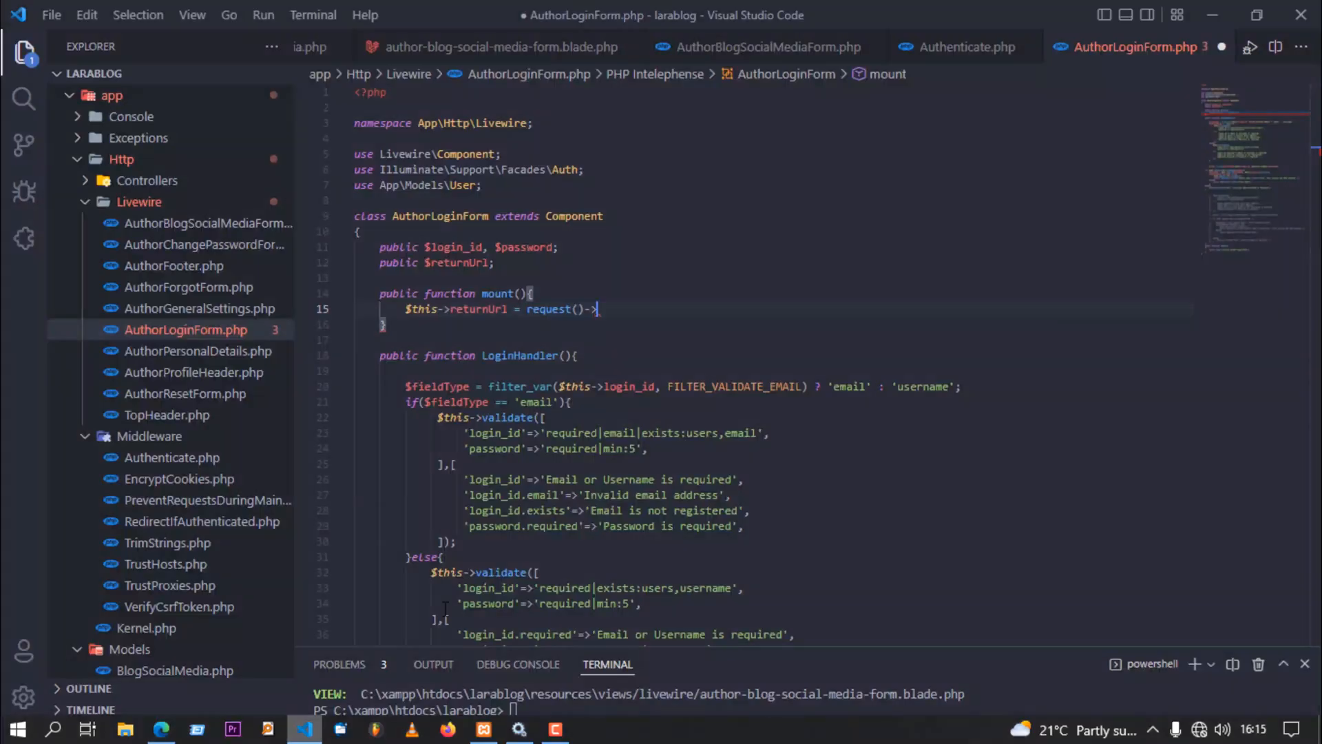
{"action": "right_click", "coordinate": [597, 310]}
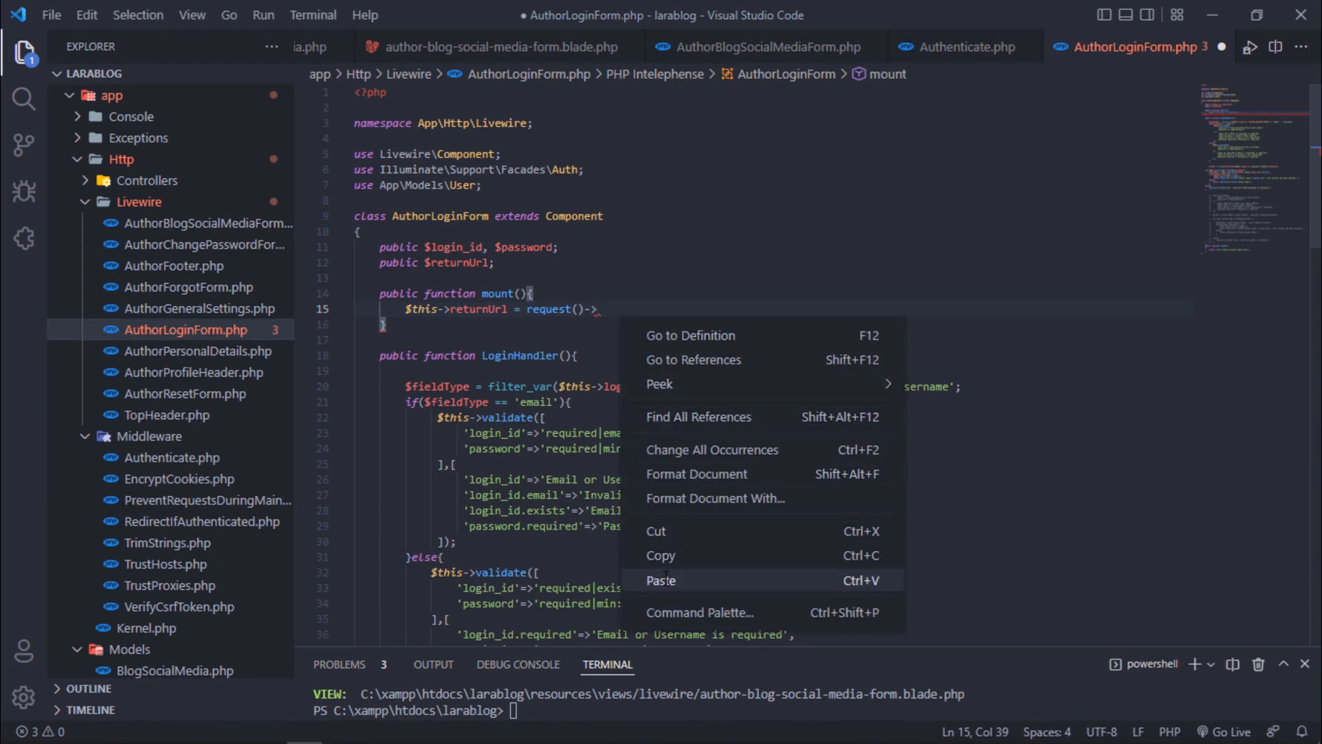
{"action": "left_click", "coordinate": [661, 580]}
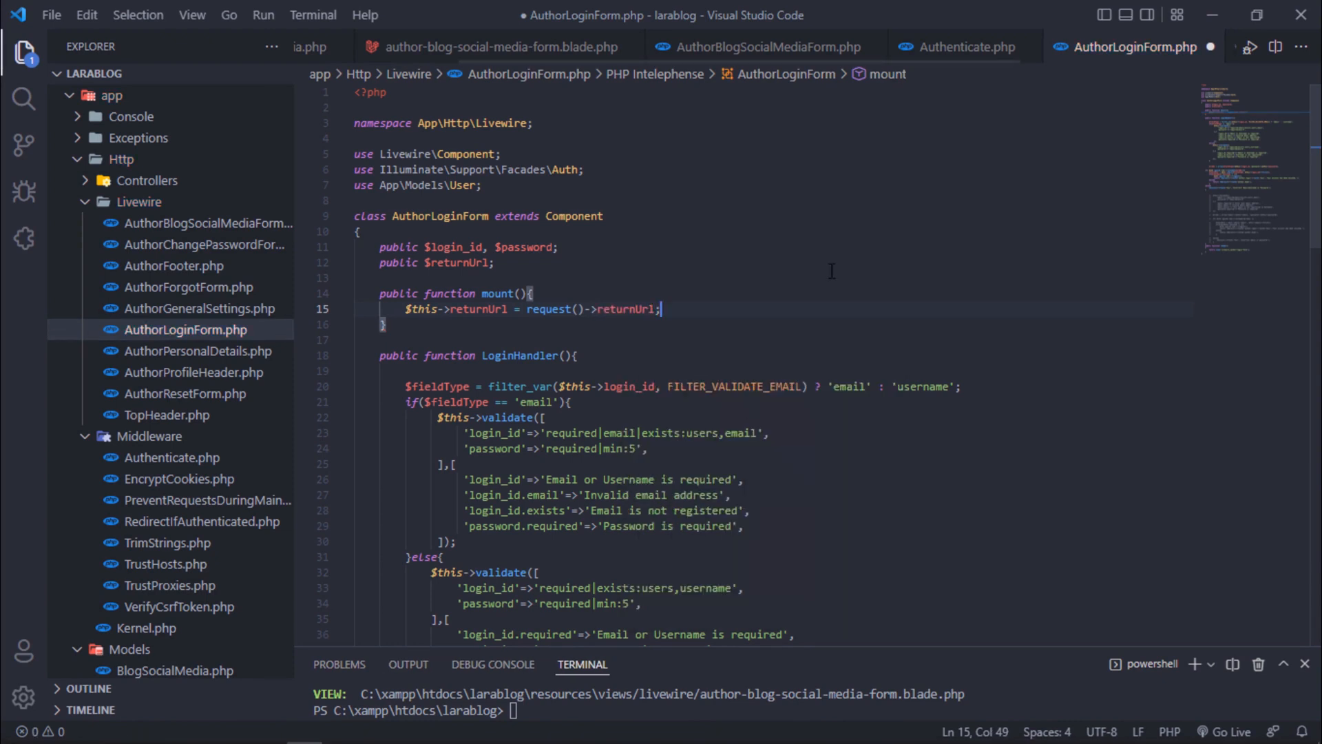
{"action": "mouse_move", "coordinate": [615, 351]}
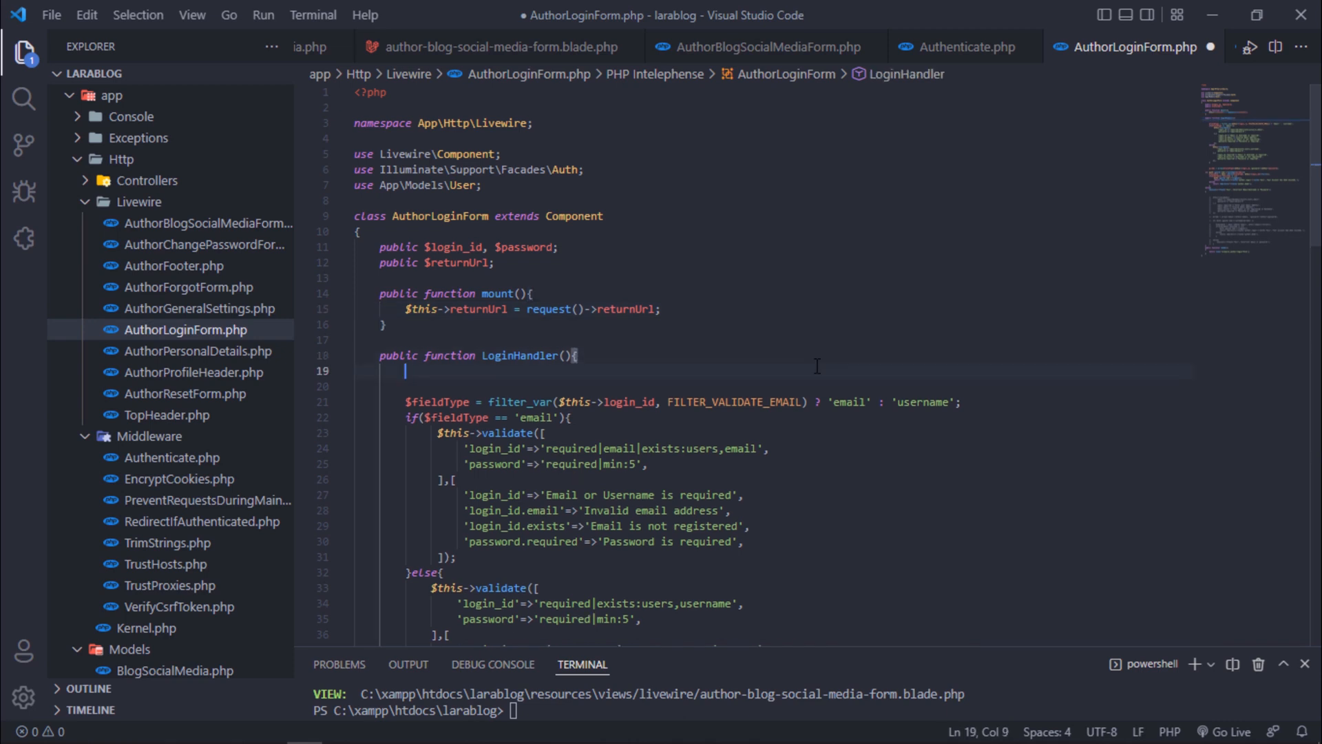
Dump $this->returnUrl at the start of LoginHandler() and switch to the browser to test
{"action": "type", "text": "dd($this->returnUrl);"}
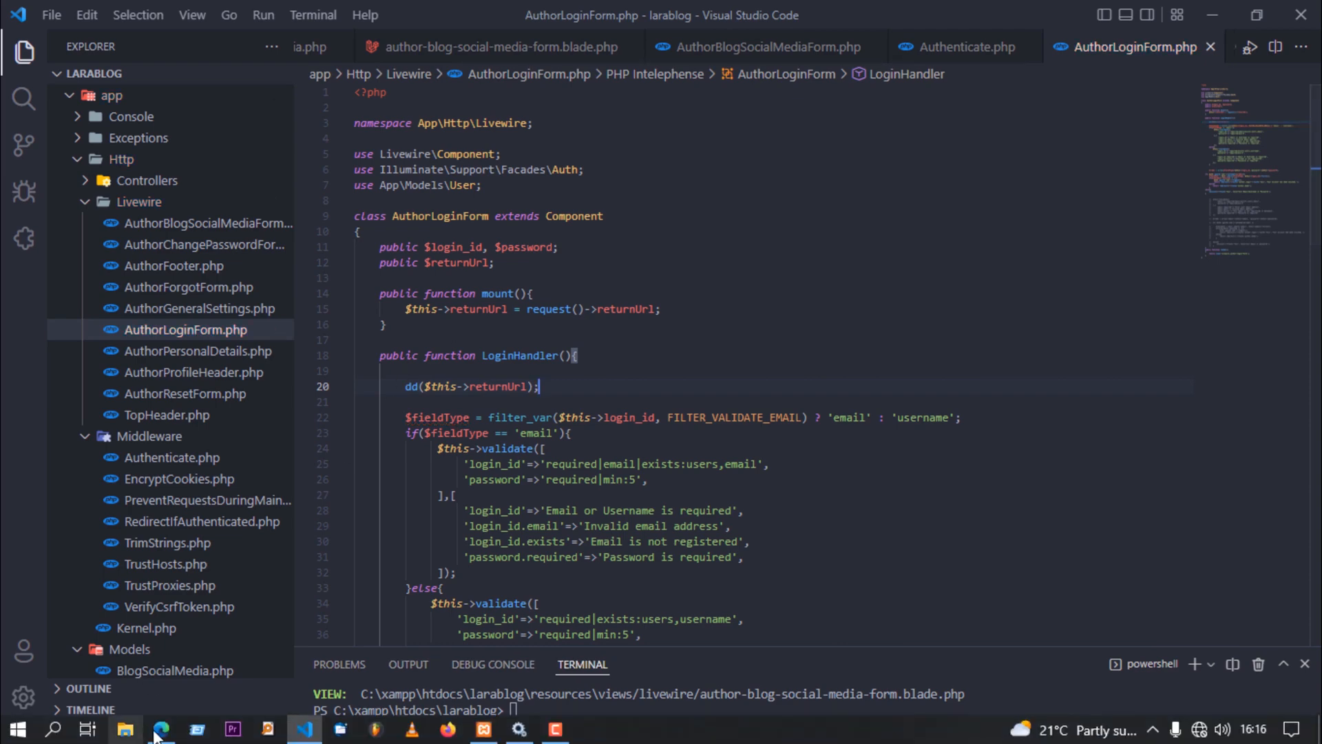
{"action": "left_click", "coordinate": [160, 730]}
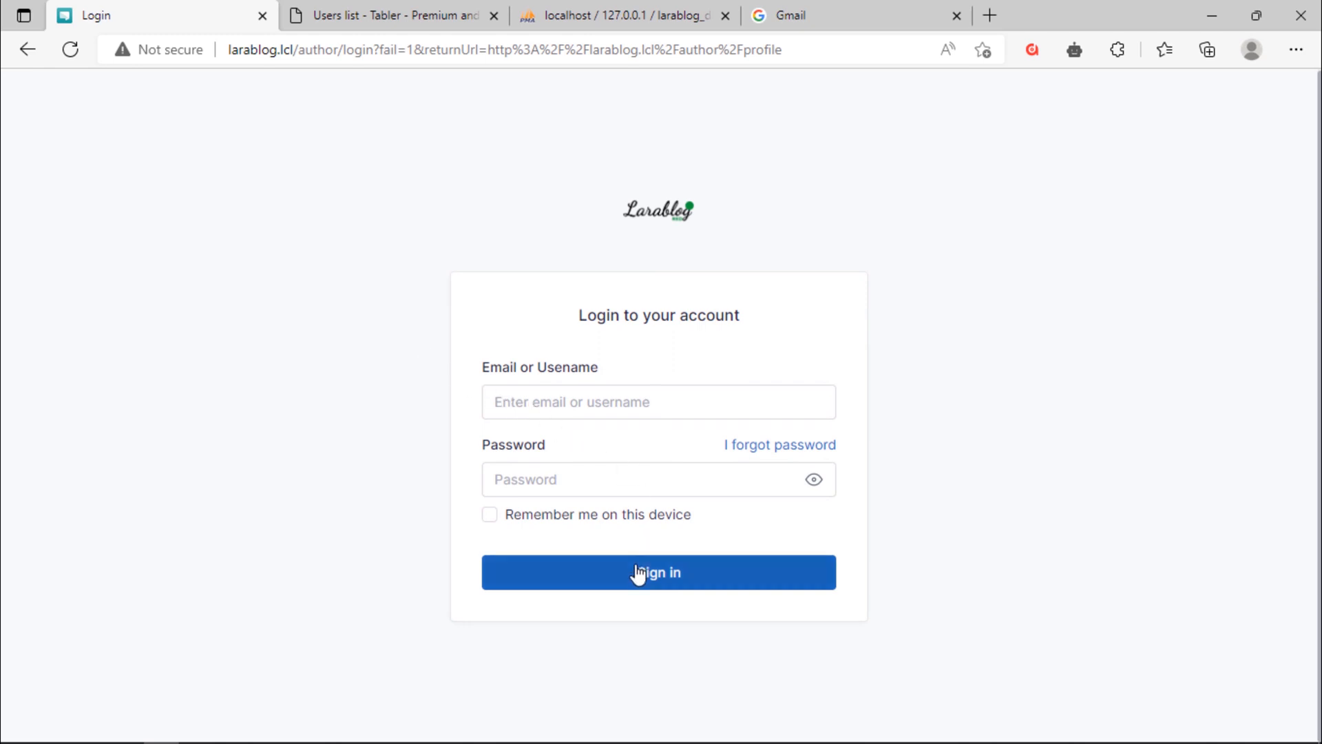
Submit the login form to see the dumped profile returnUrl, then visit author/settings to get a settings returnUrl
{"action": "left_click", "coordinate": [658, 571]}
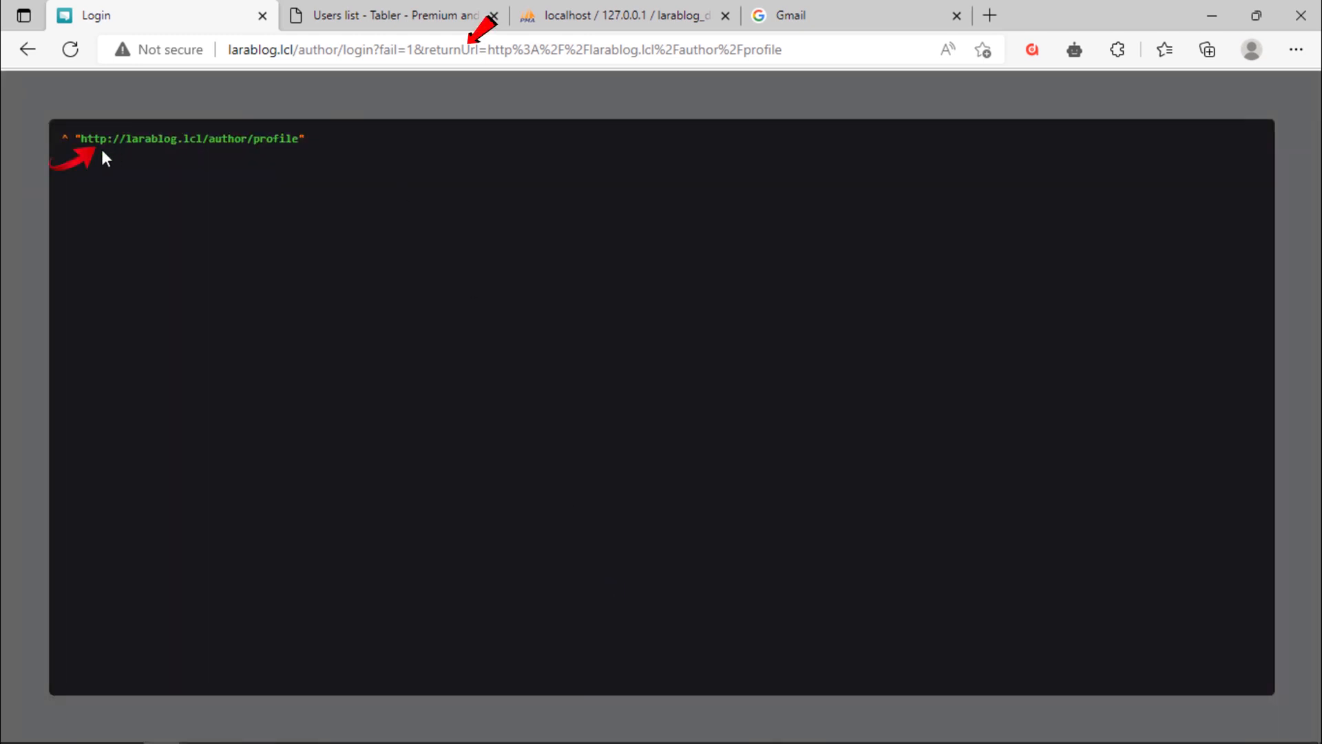
{"action": "mouse_move", "coordinate": [190, 262]}
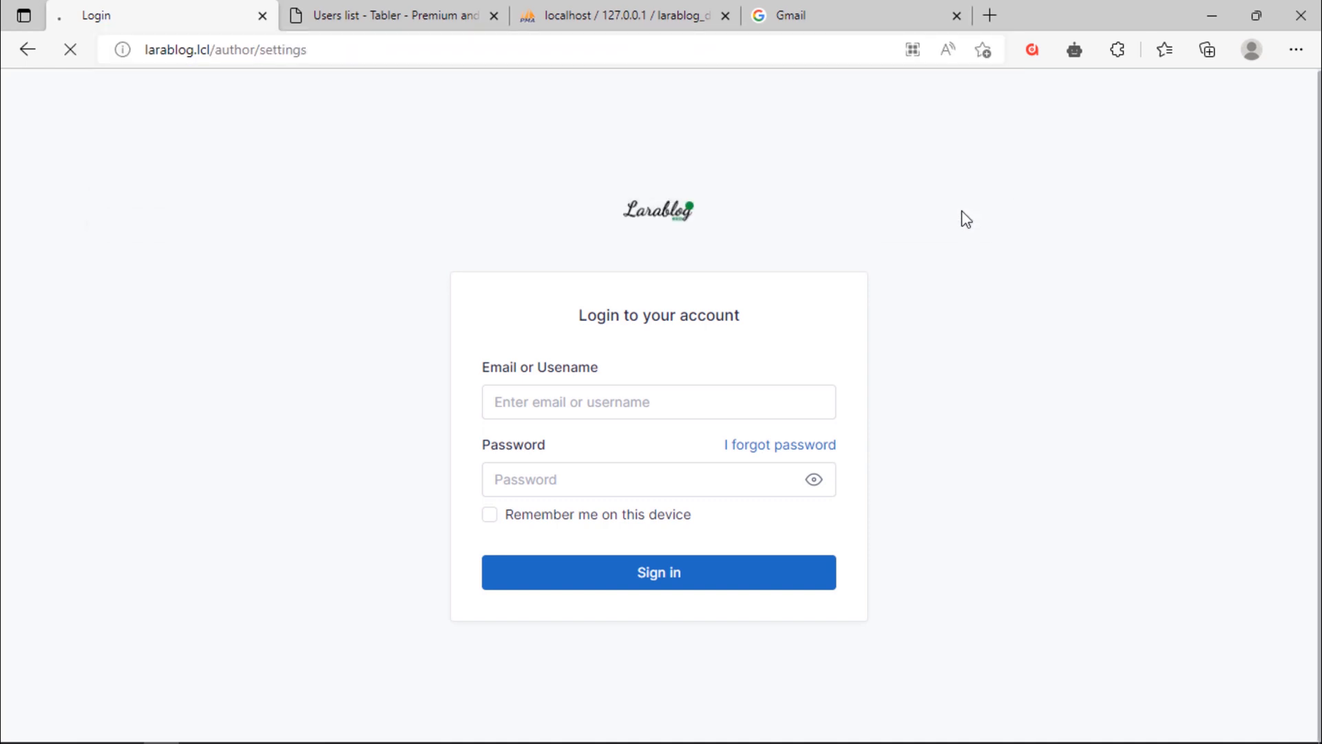
{"action": "left_click", "coordinate": [659, 571]}
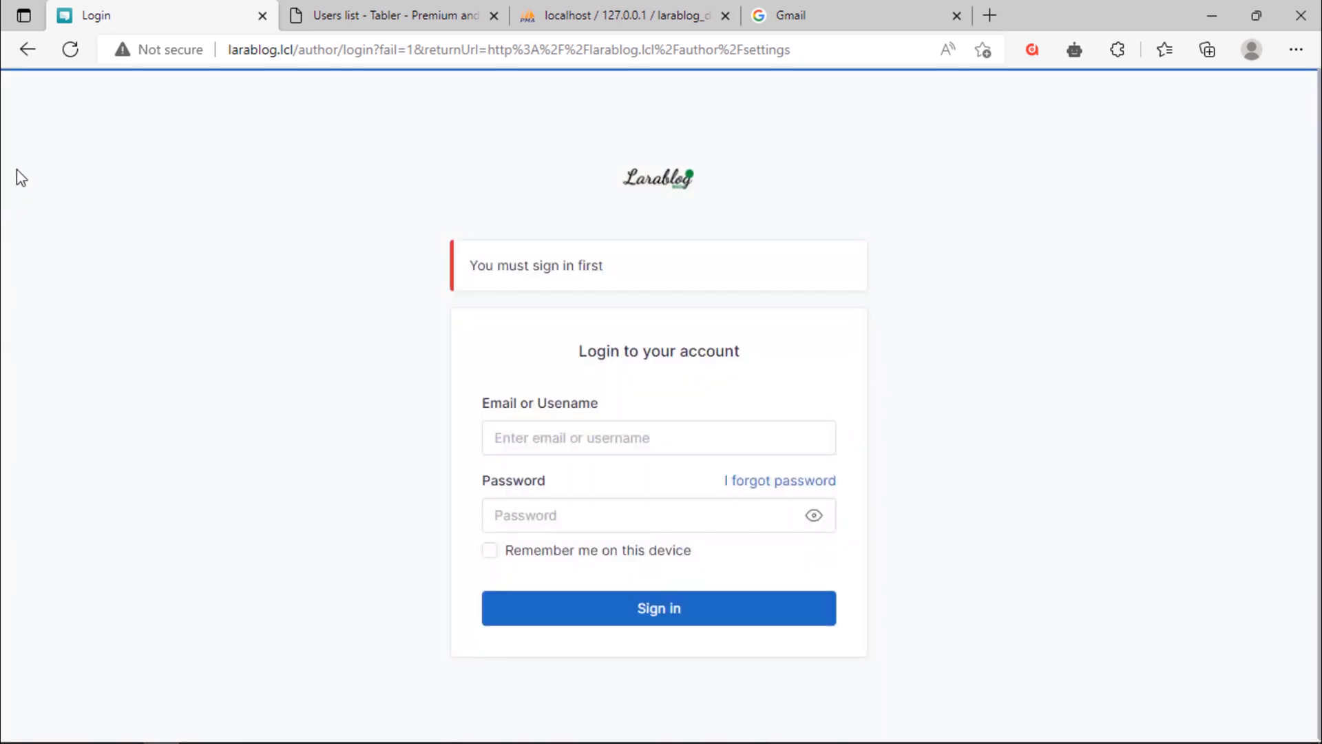
{"action": "left_click", "coordinate": [300, 730]}
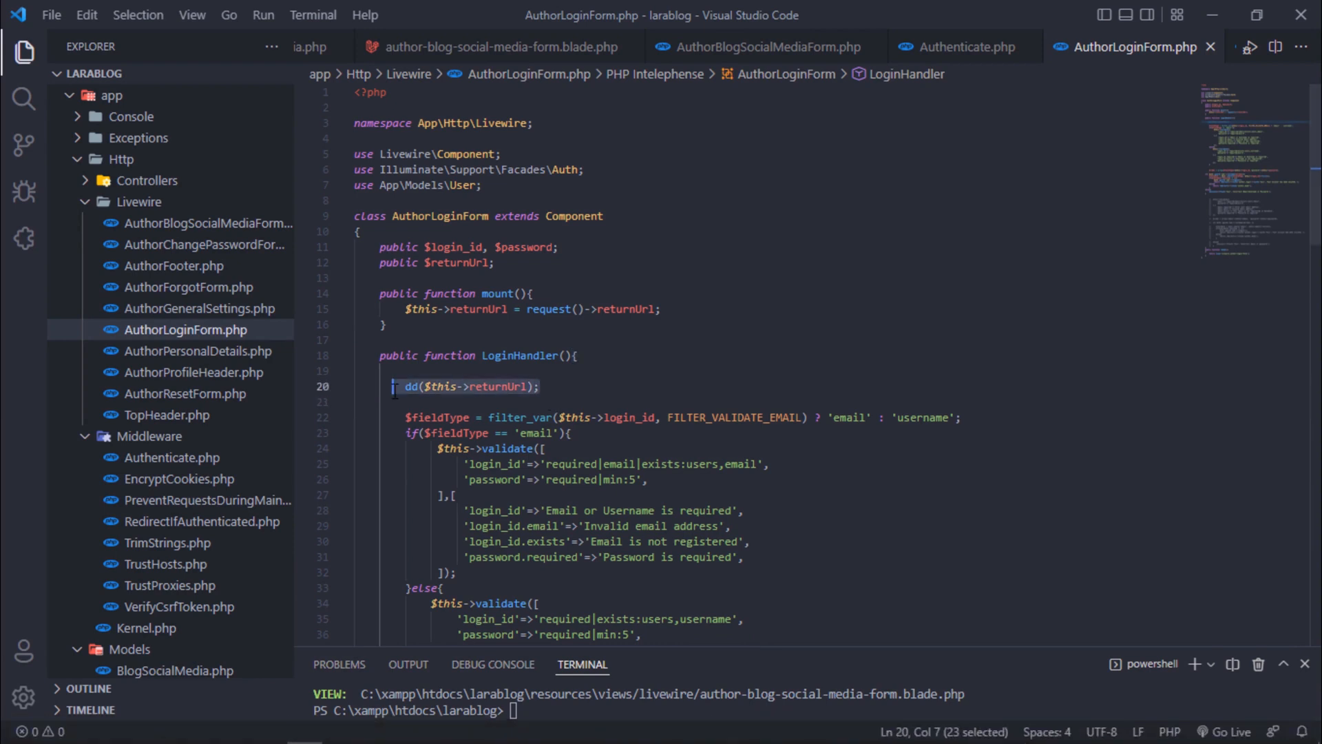
Remove the dd line and redirect successful logins to $this->returnUrl when not null, else to author.home
{"action": "key", "text": "Delete"}
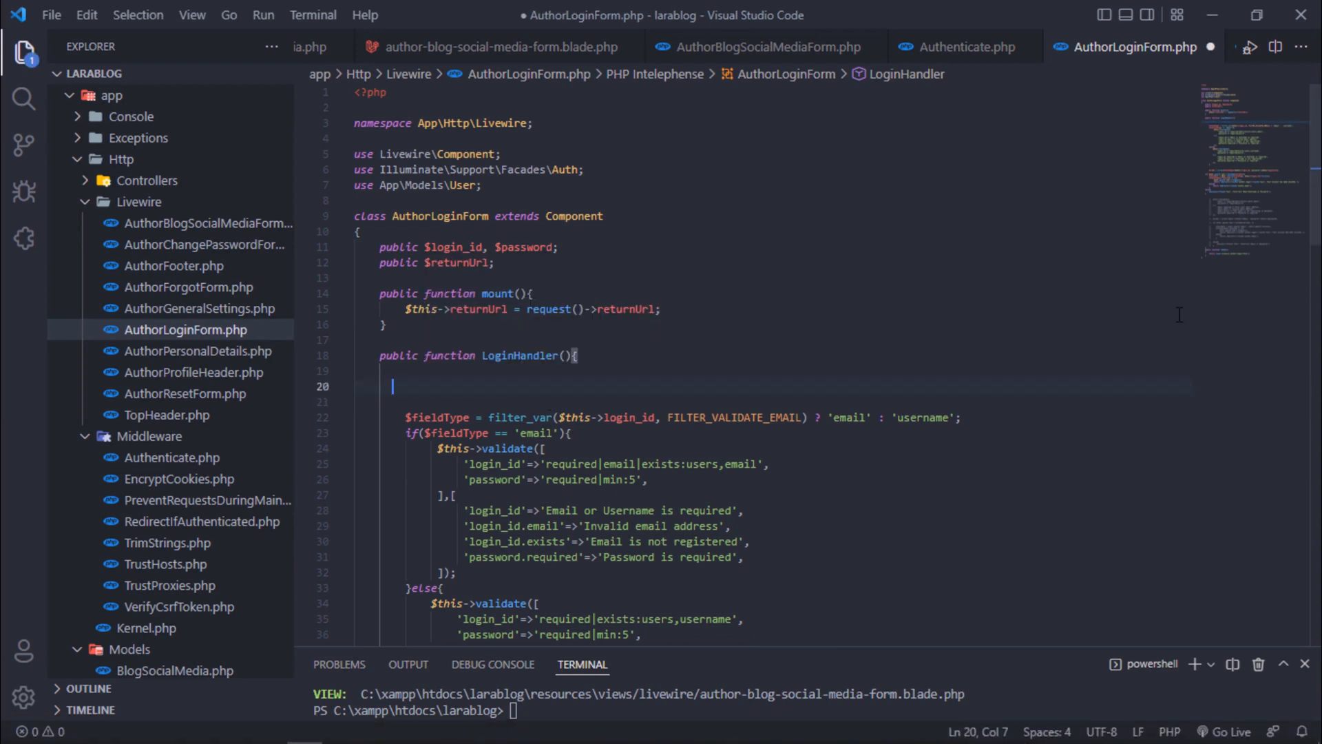
{"action": "scroll", "scroll_direction": "down", "scroll_amount": 3}
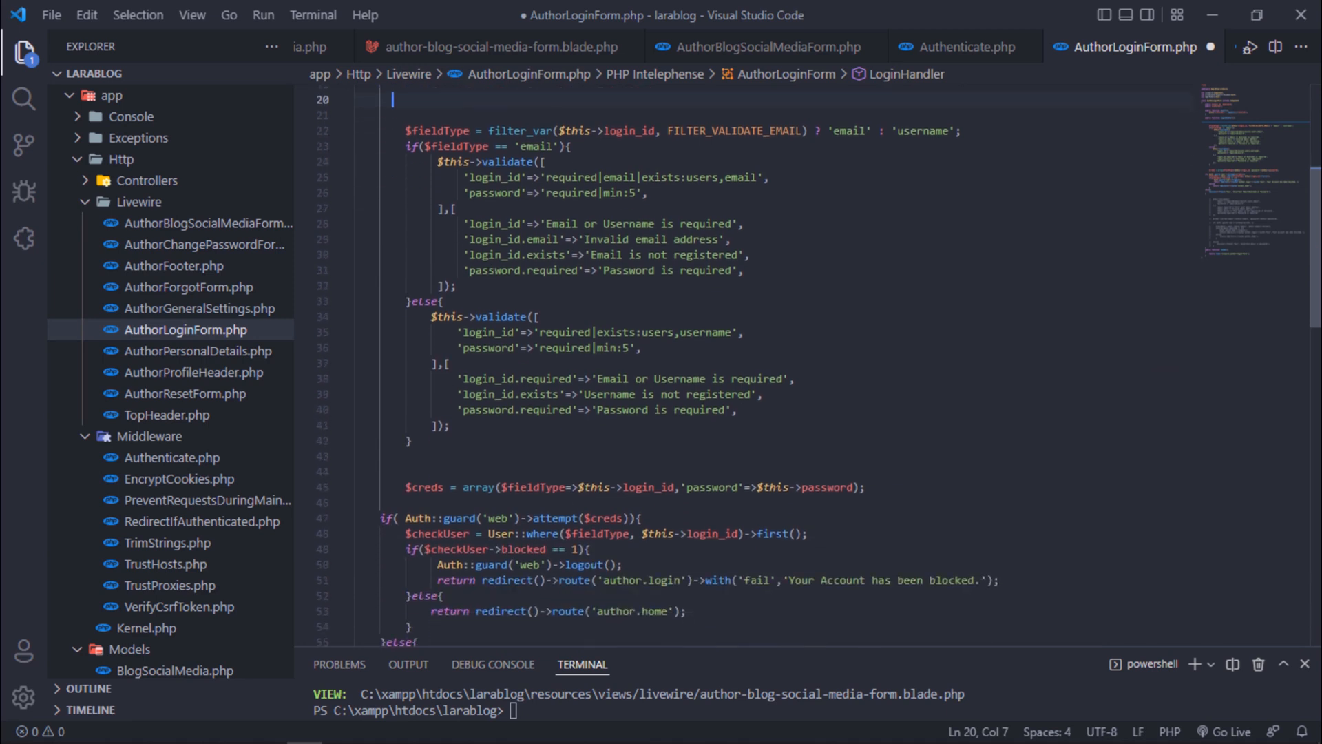
{"action": "scroll", "scroll_direction": "down", "scroll_amount": 3}
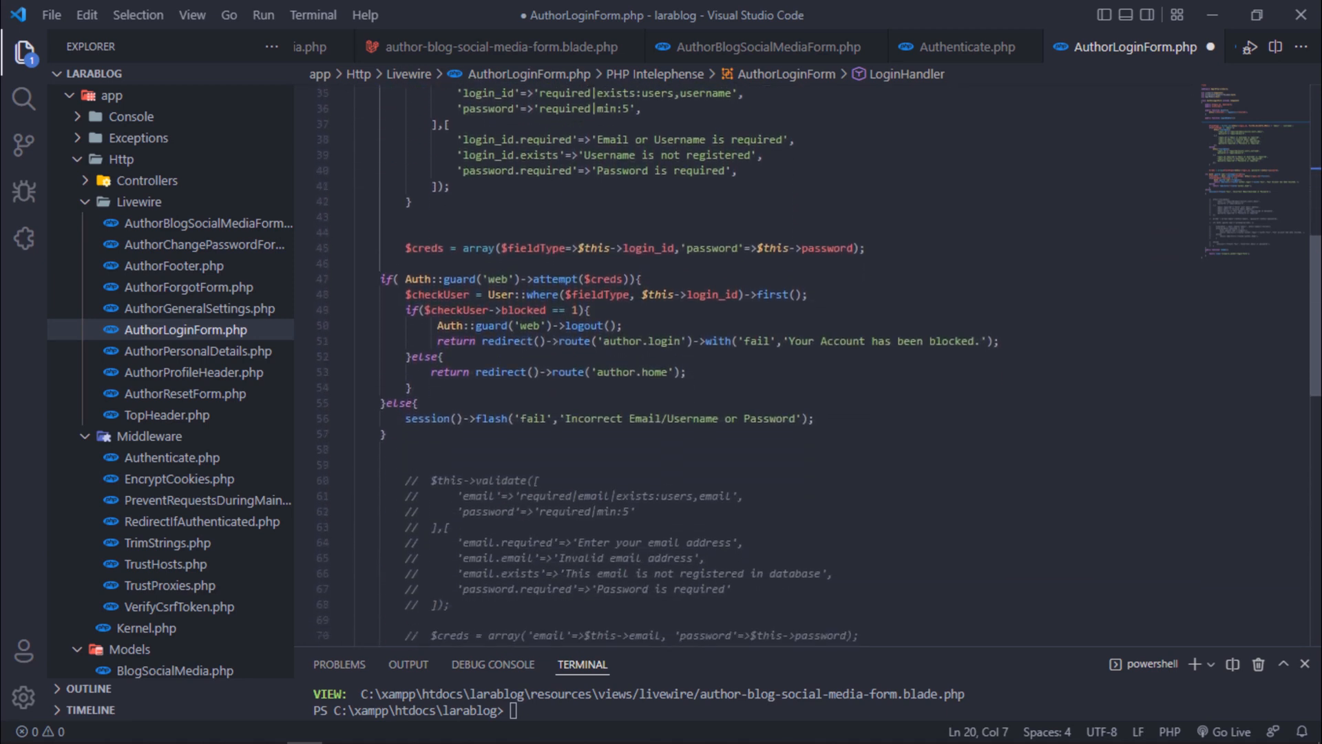
{"action": "scroll", "scroll_direction": "down", "scroll_amount": 3}
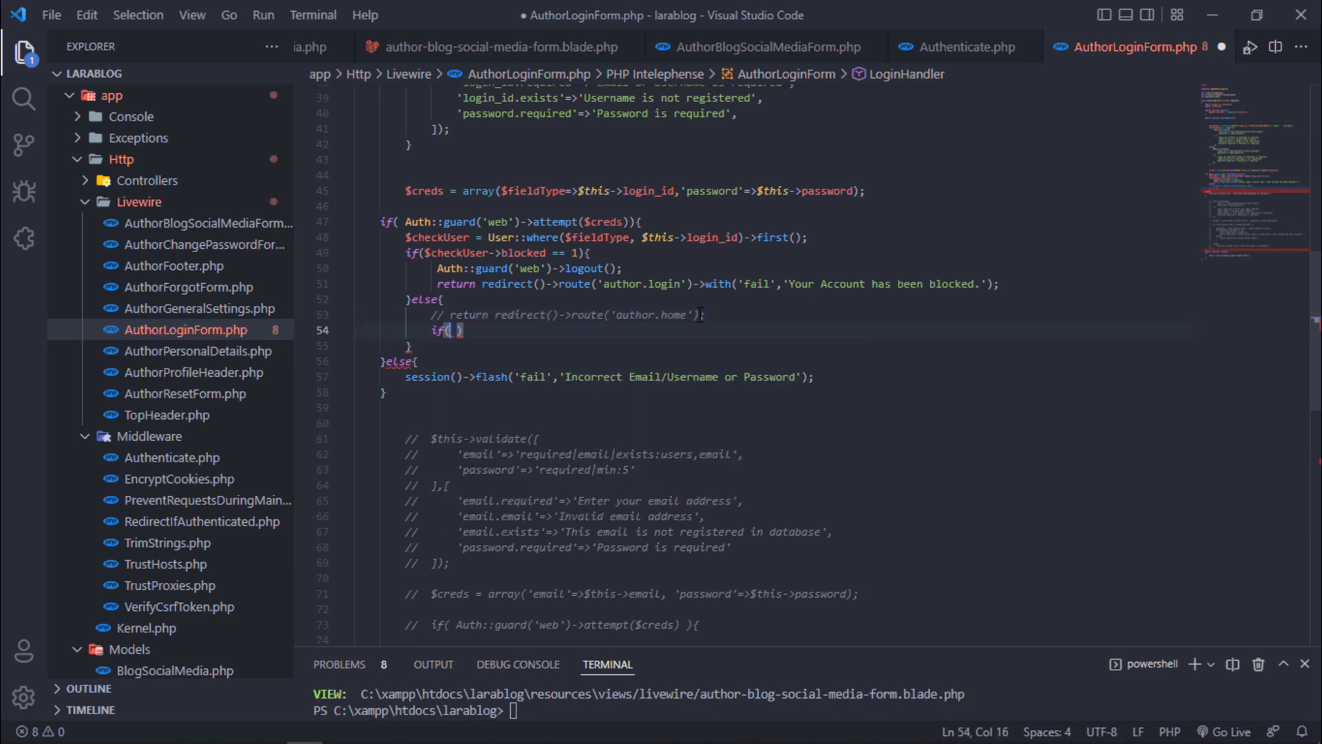
{"action": "type", "text": "$this->returnUrl"}
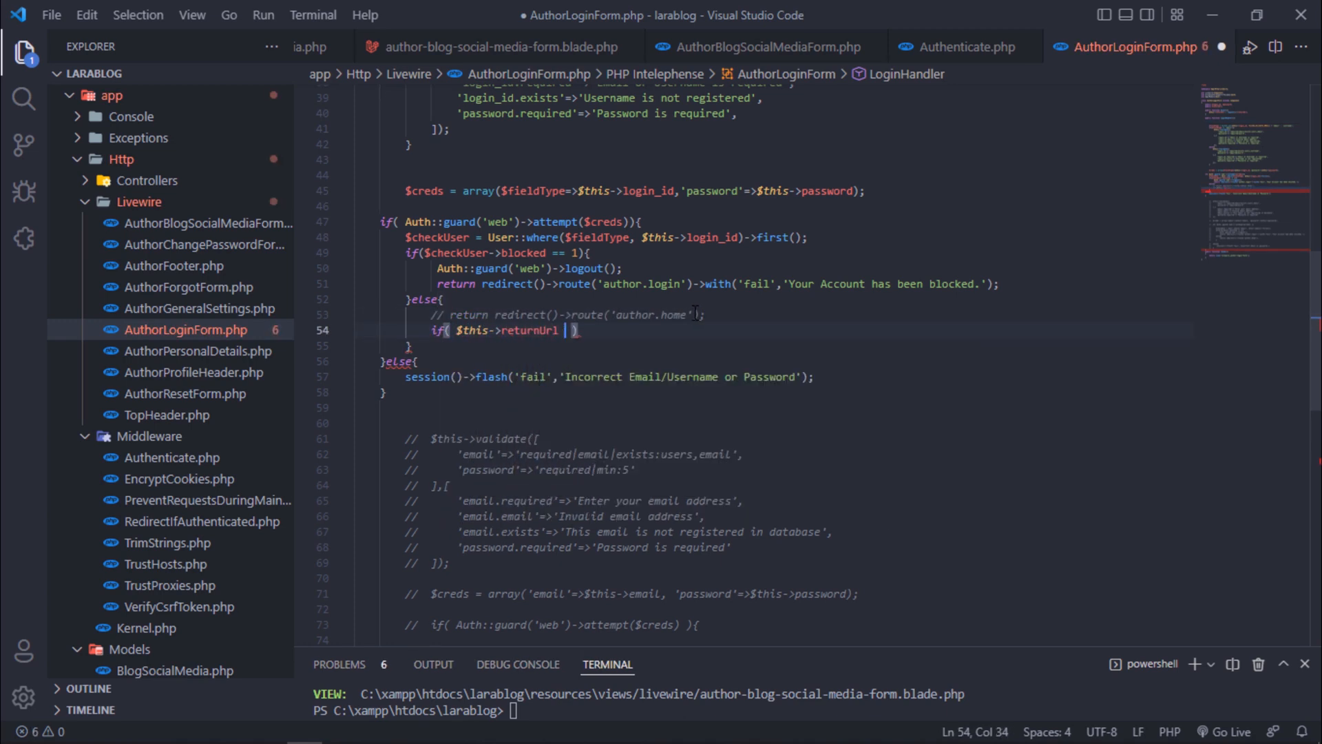
{"action": "type", "text": "!= null ){"}
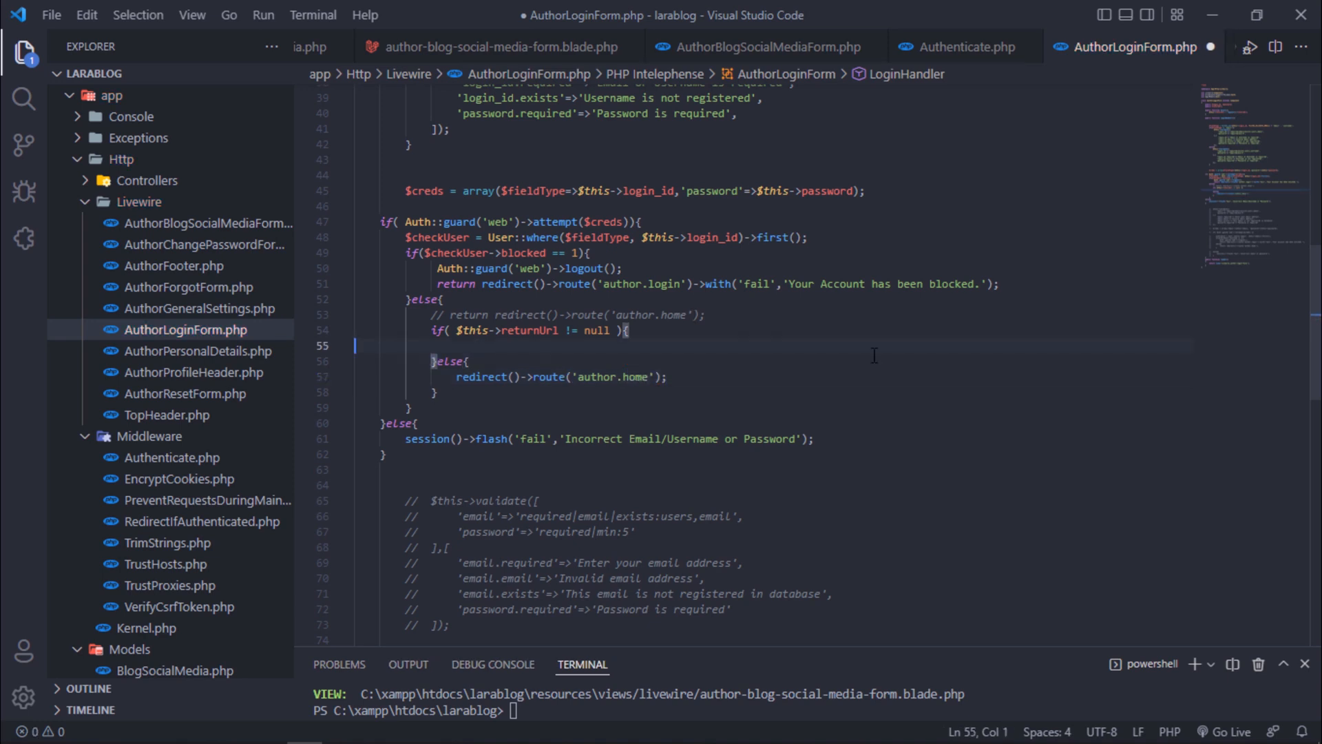
{"action": "type", "text": "return redirect()->to($this->returnUrl);"}
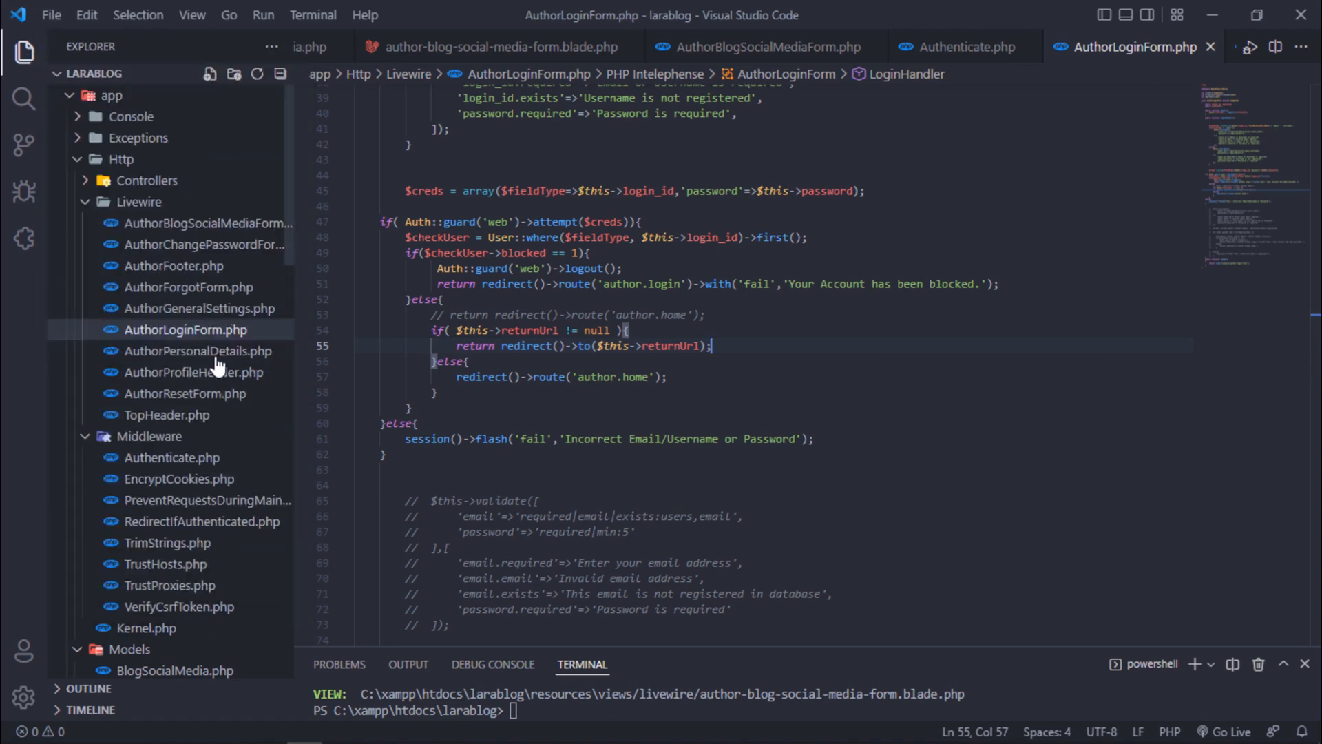
{"action": "left_click", "coordinate": [160, 727]}
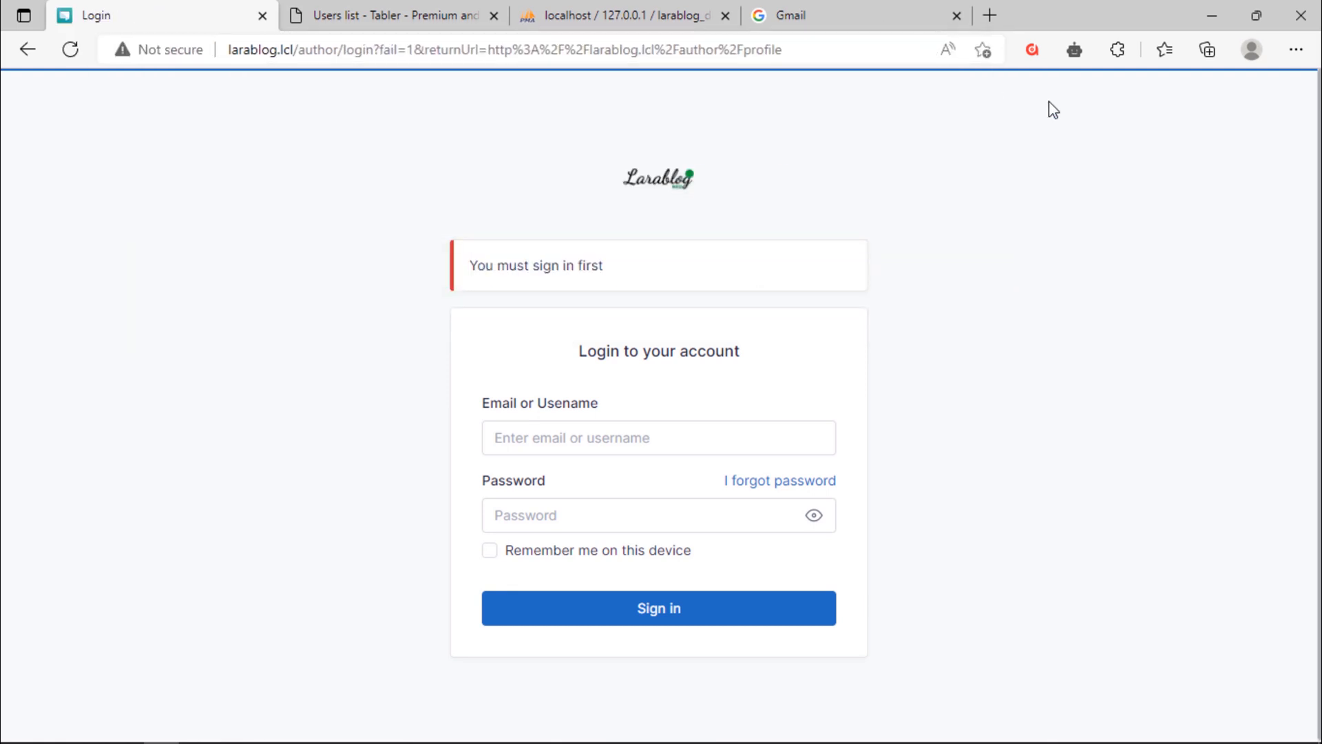
Sign in with the saved larablogdev email, land on the requested profile page, then log out
{"action": "type", "text": "lara"}
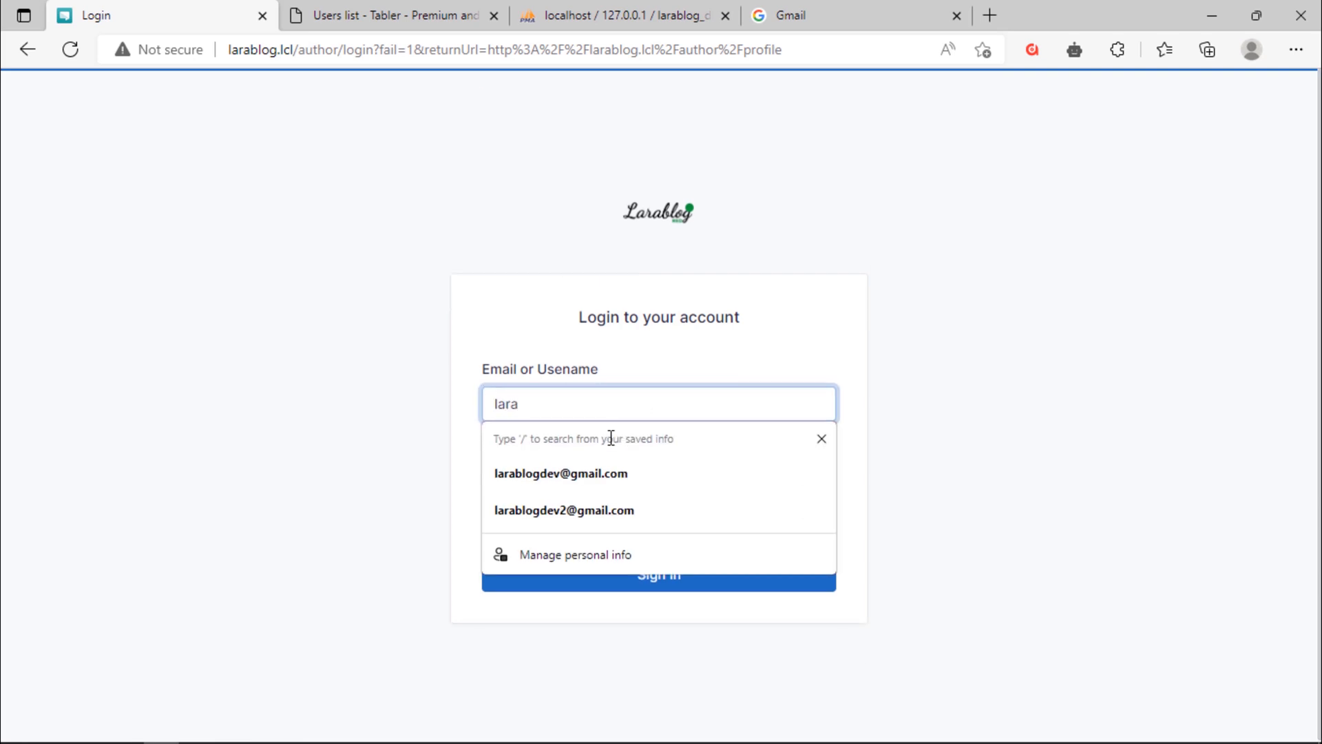
{"action": "left_click", "coordinate": [562, 474]}
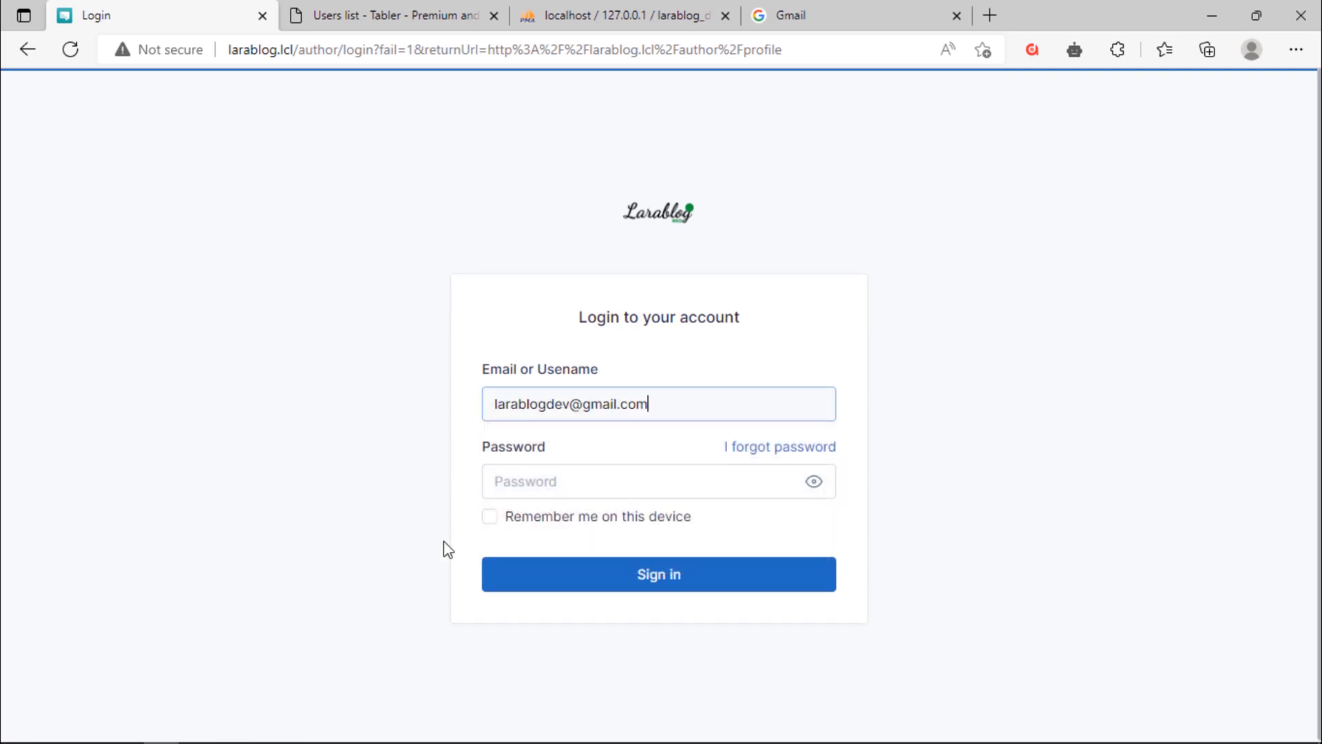
{"action": "left_click", "coordinate": [658, 574]}
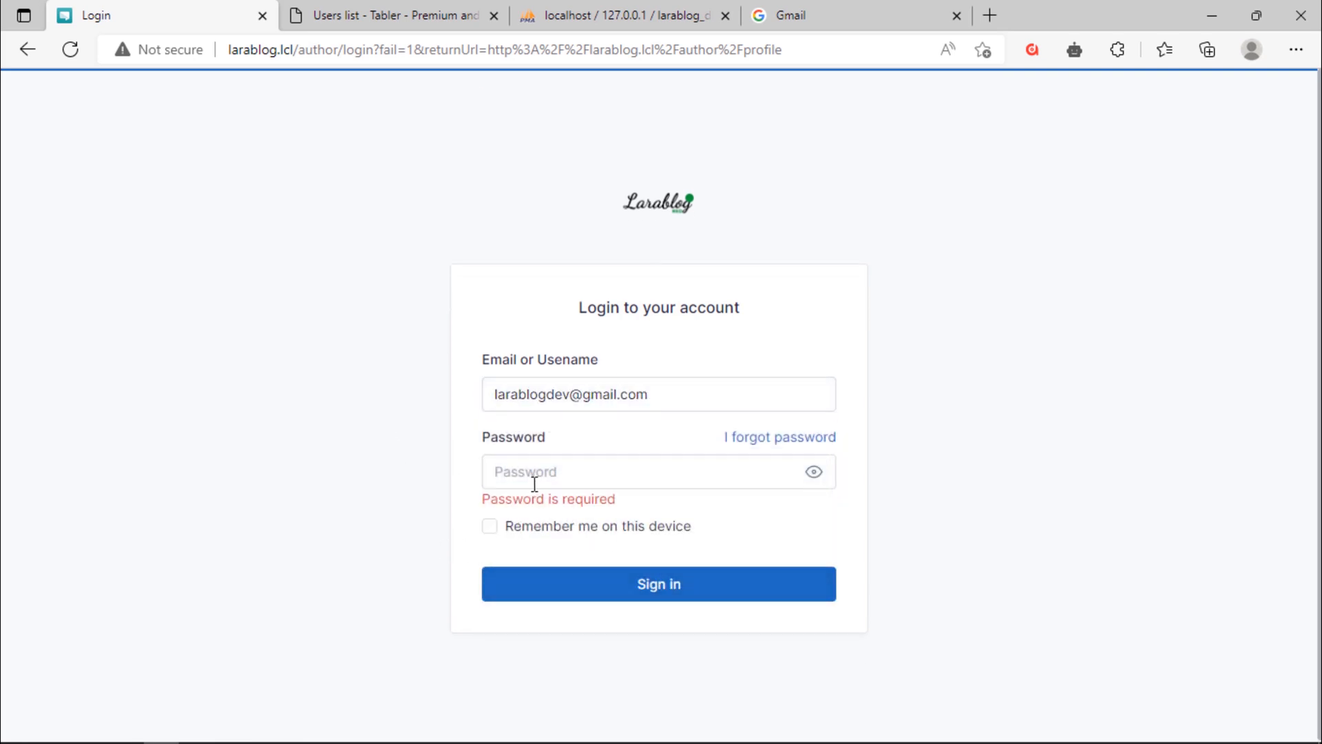
{"action": "type", "text": "•••••"}
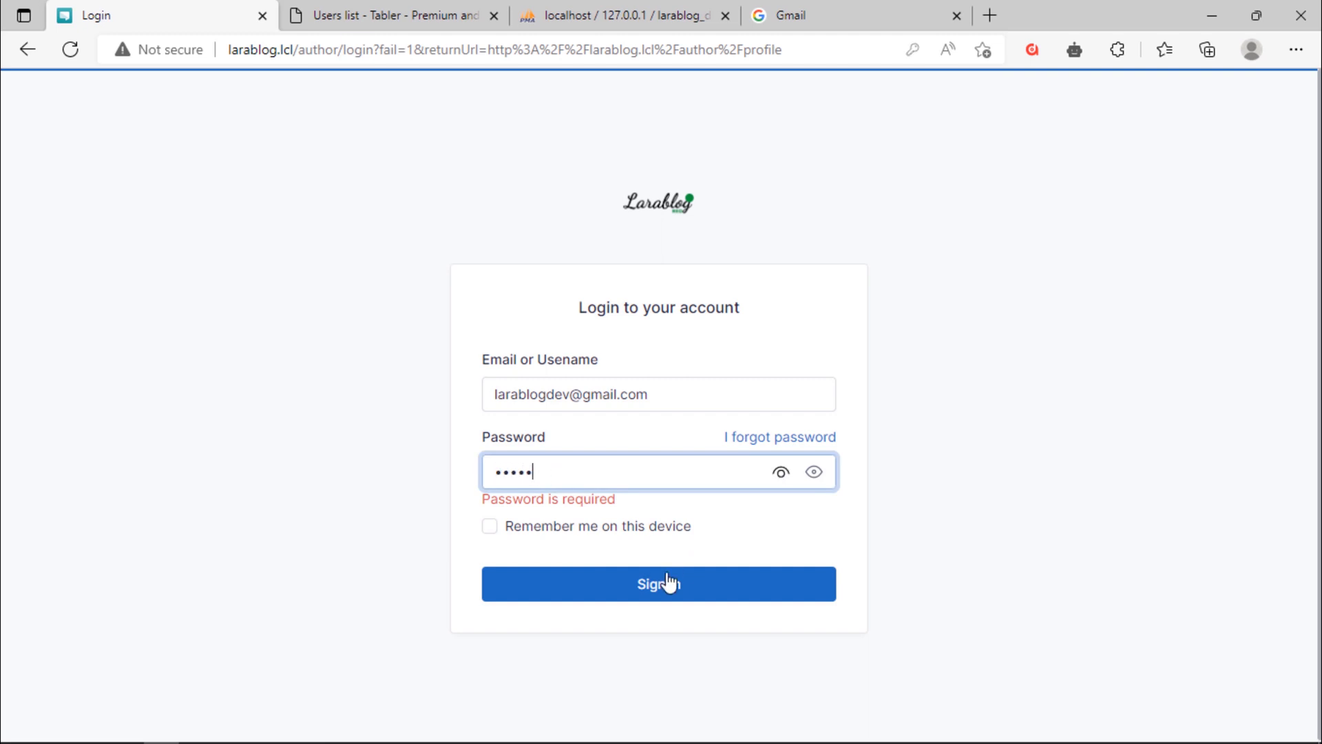
{"action": "left_click", "coordinate": [658, 584]}
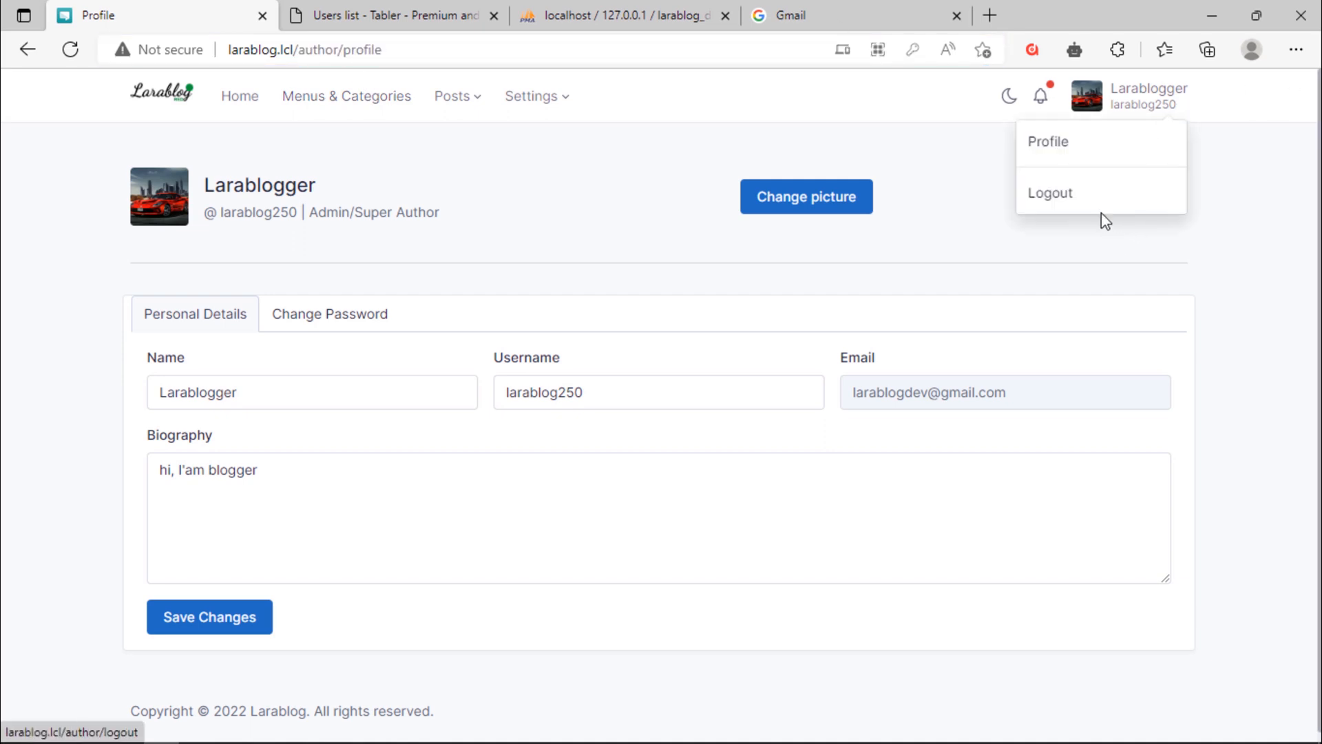
{"action": "left_click", "coordinate": [1049, 193]}
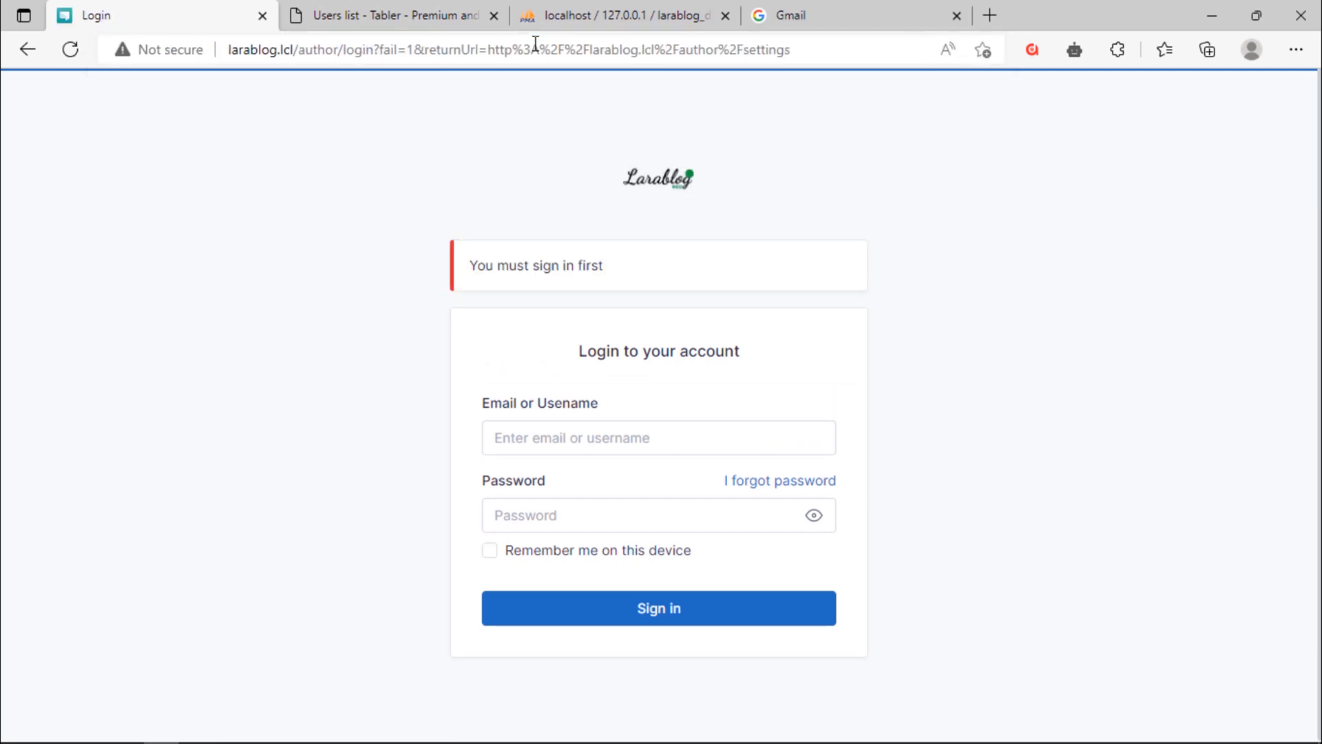
Sign in again with the saved email and confirm the landing address is author/settings
{"action": "type", "text": "la"}
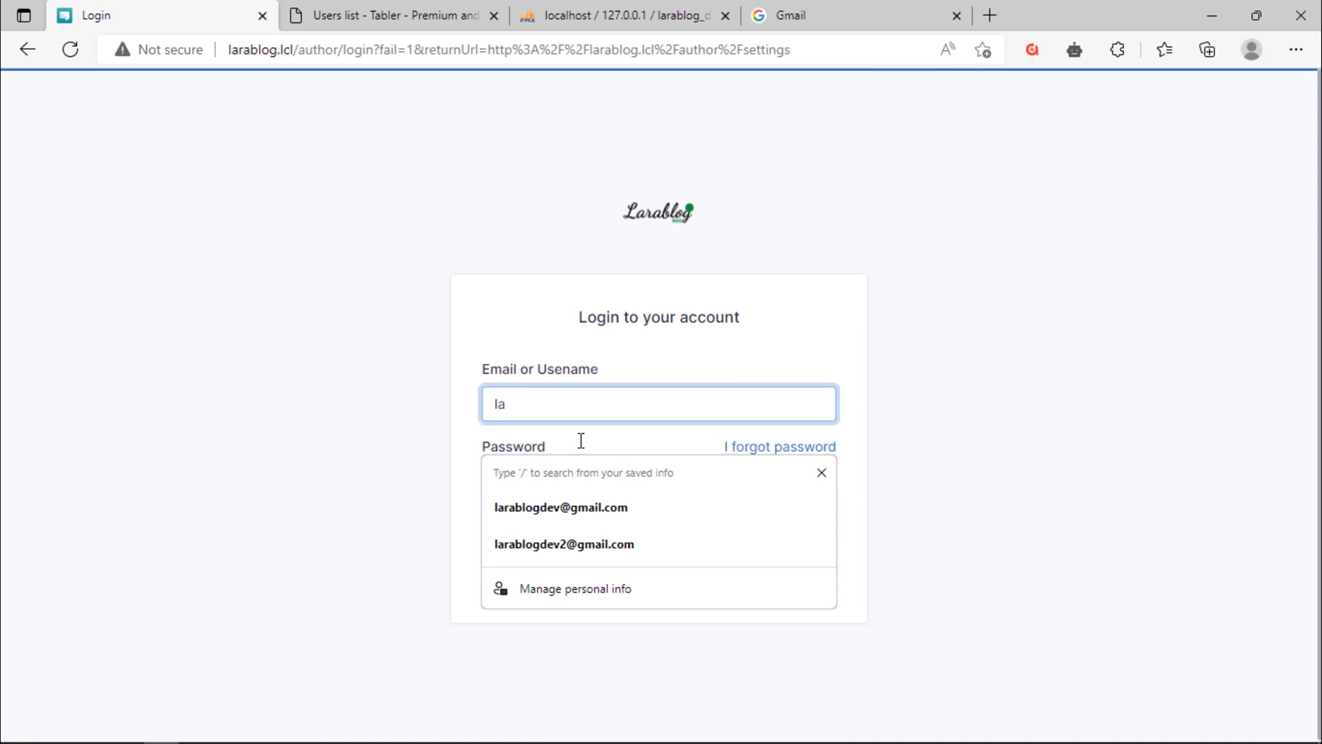
{"action": "left_click", "coordinate": [559, 507]}
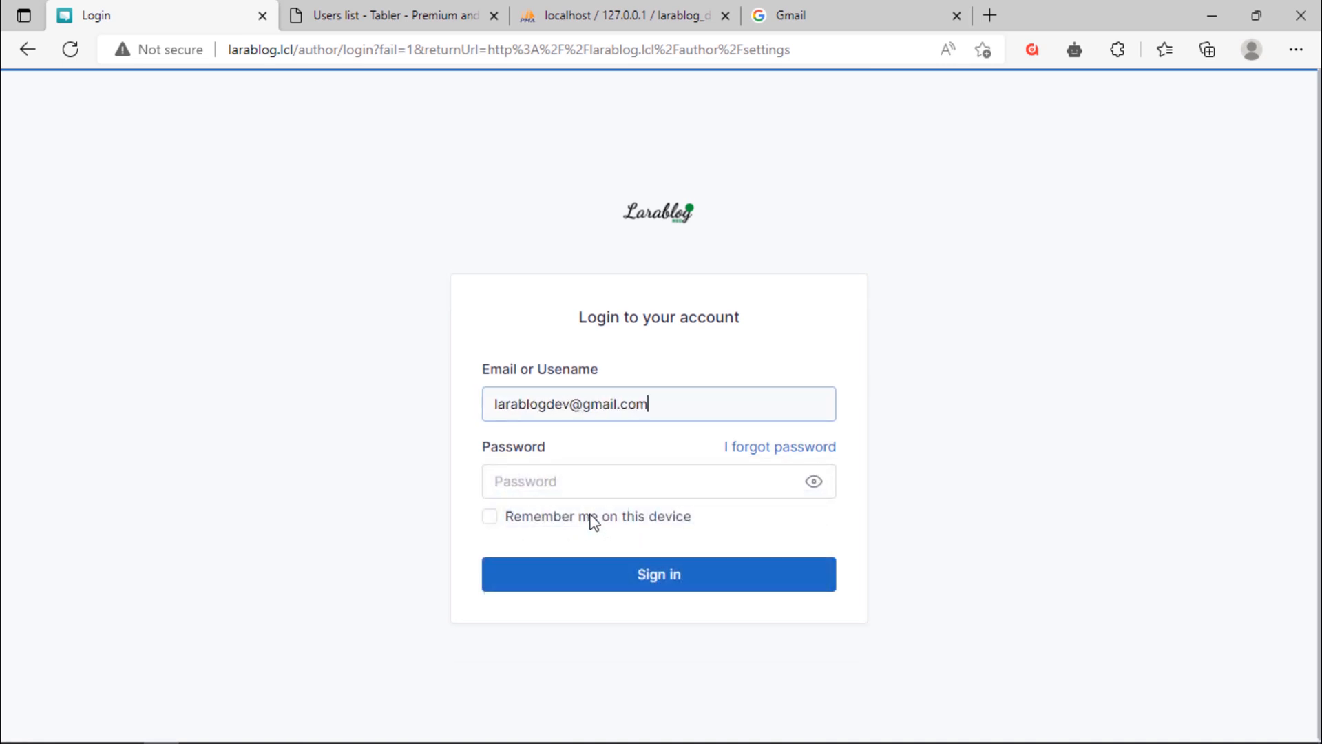
{"action": "type", "text": "•••••"}
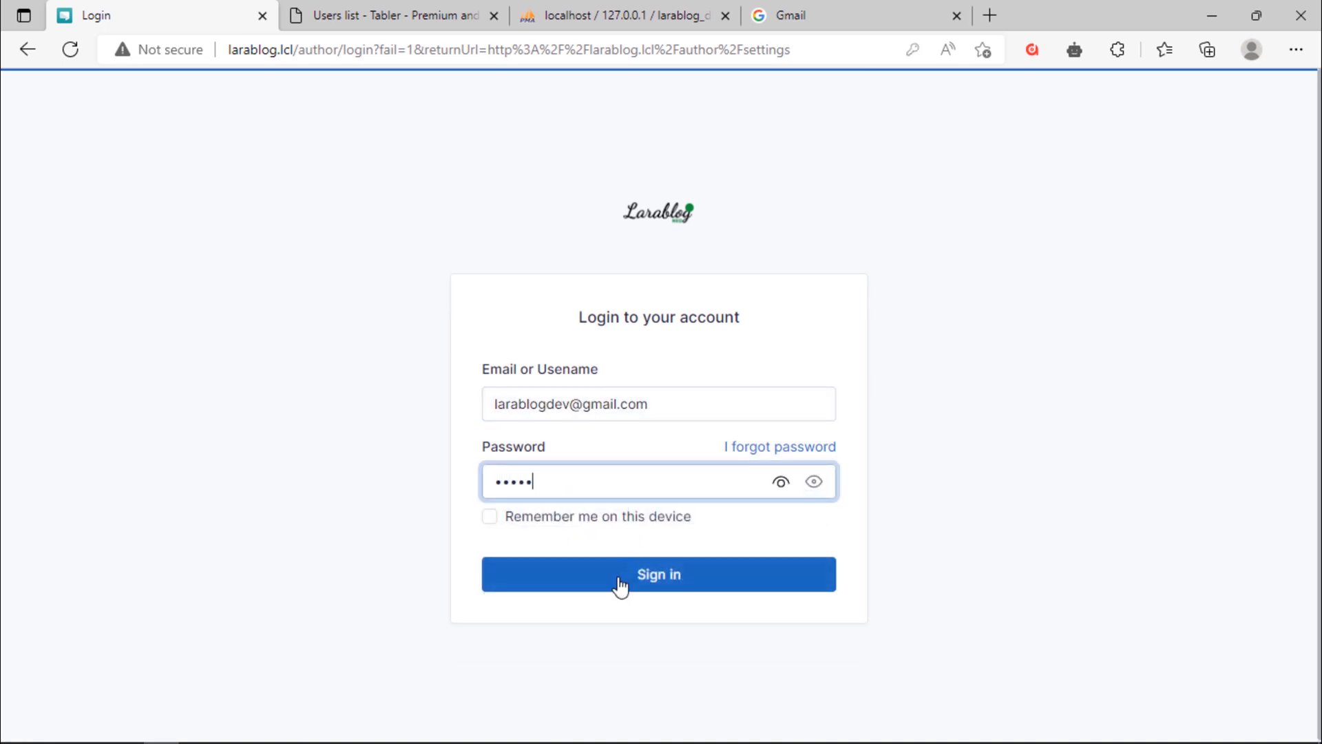
{"action": "left_click", "coordinate": [658, 574]}
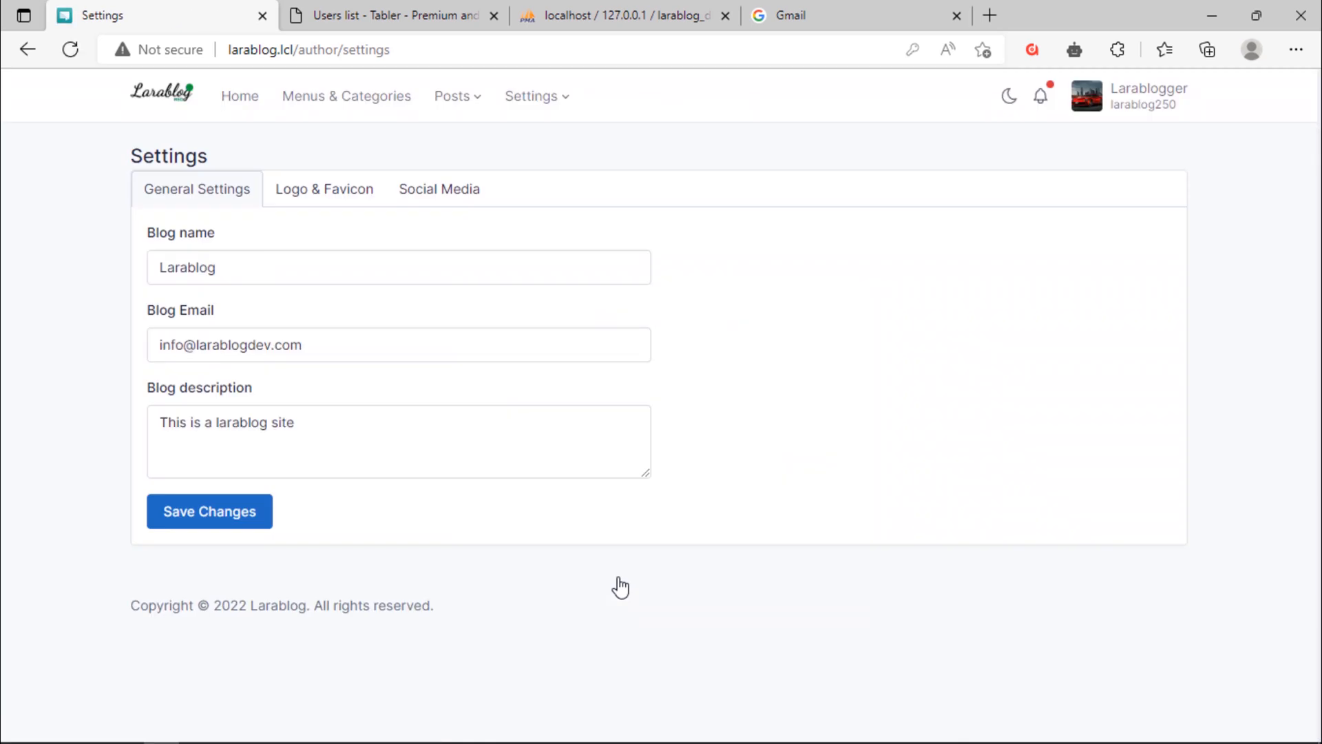
{"action": "double_click", "coordinate": [361, 50]}
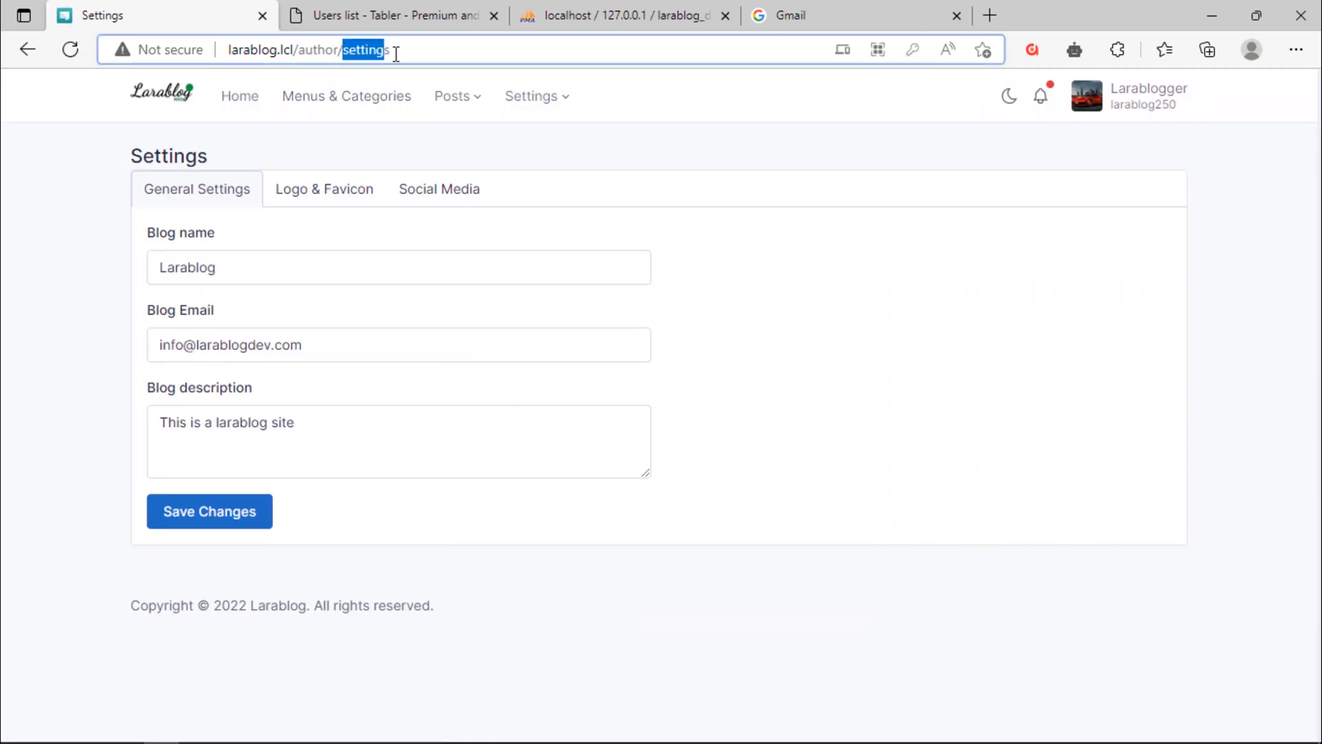